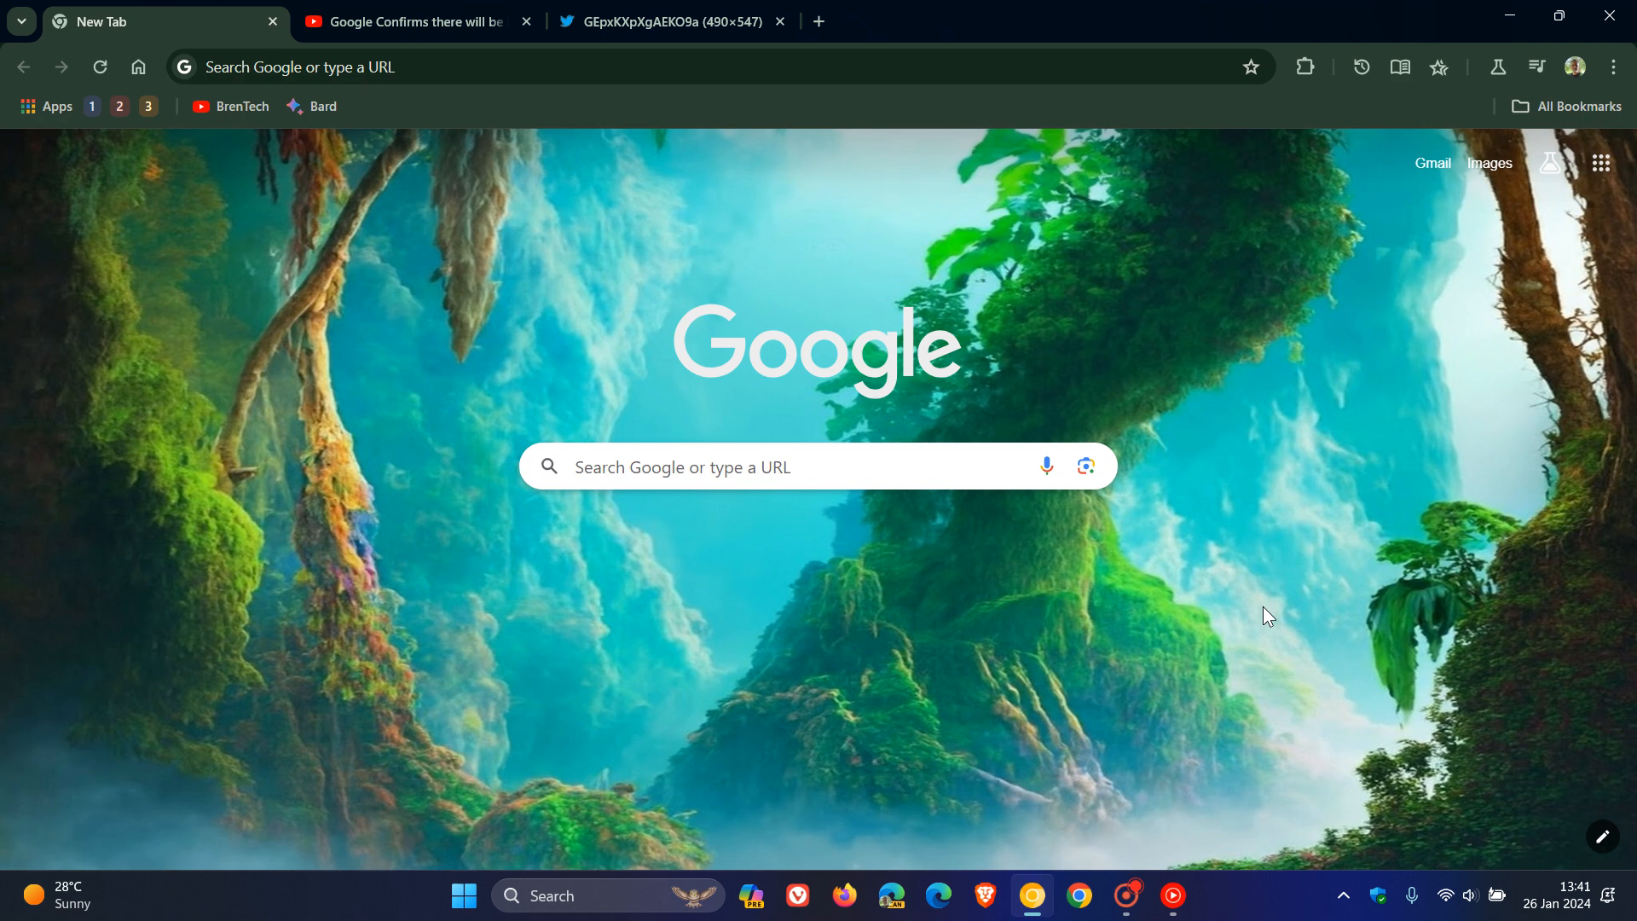
mouse_move(556, 263)
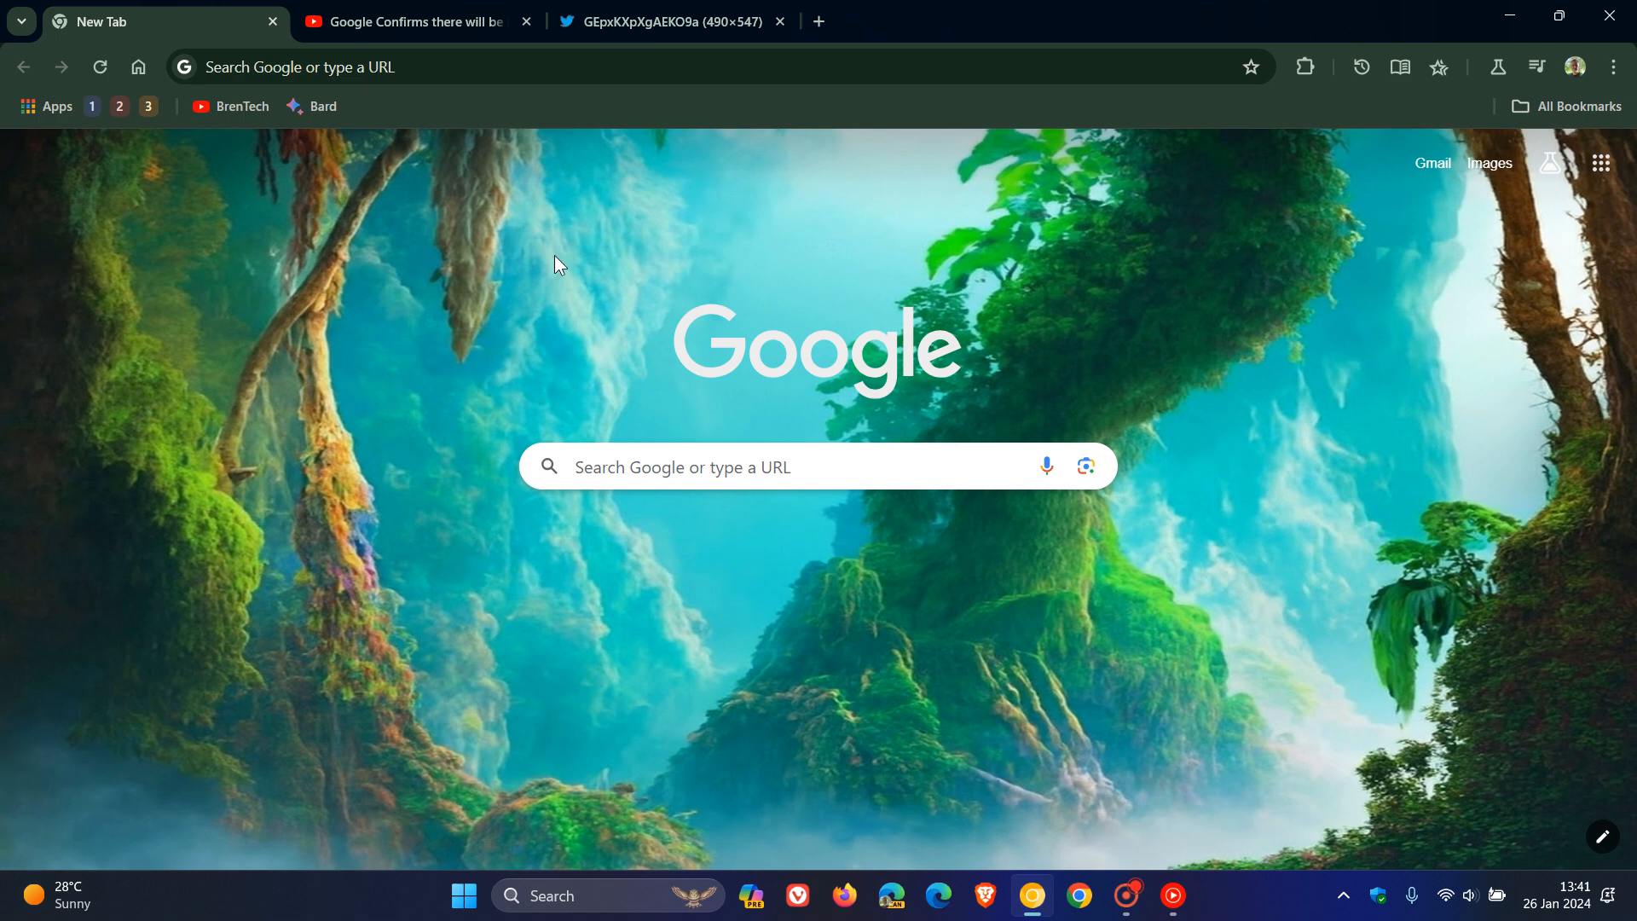
mouse_move(1376, 384)
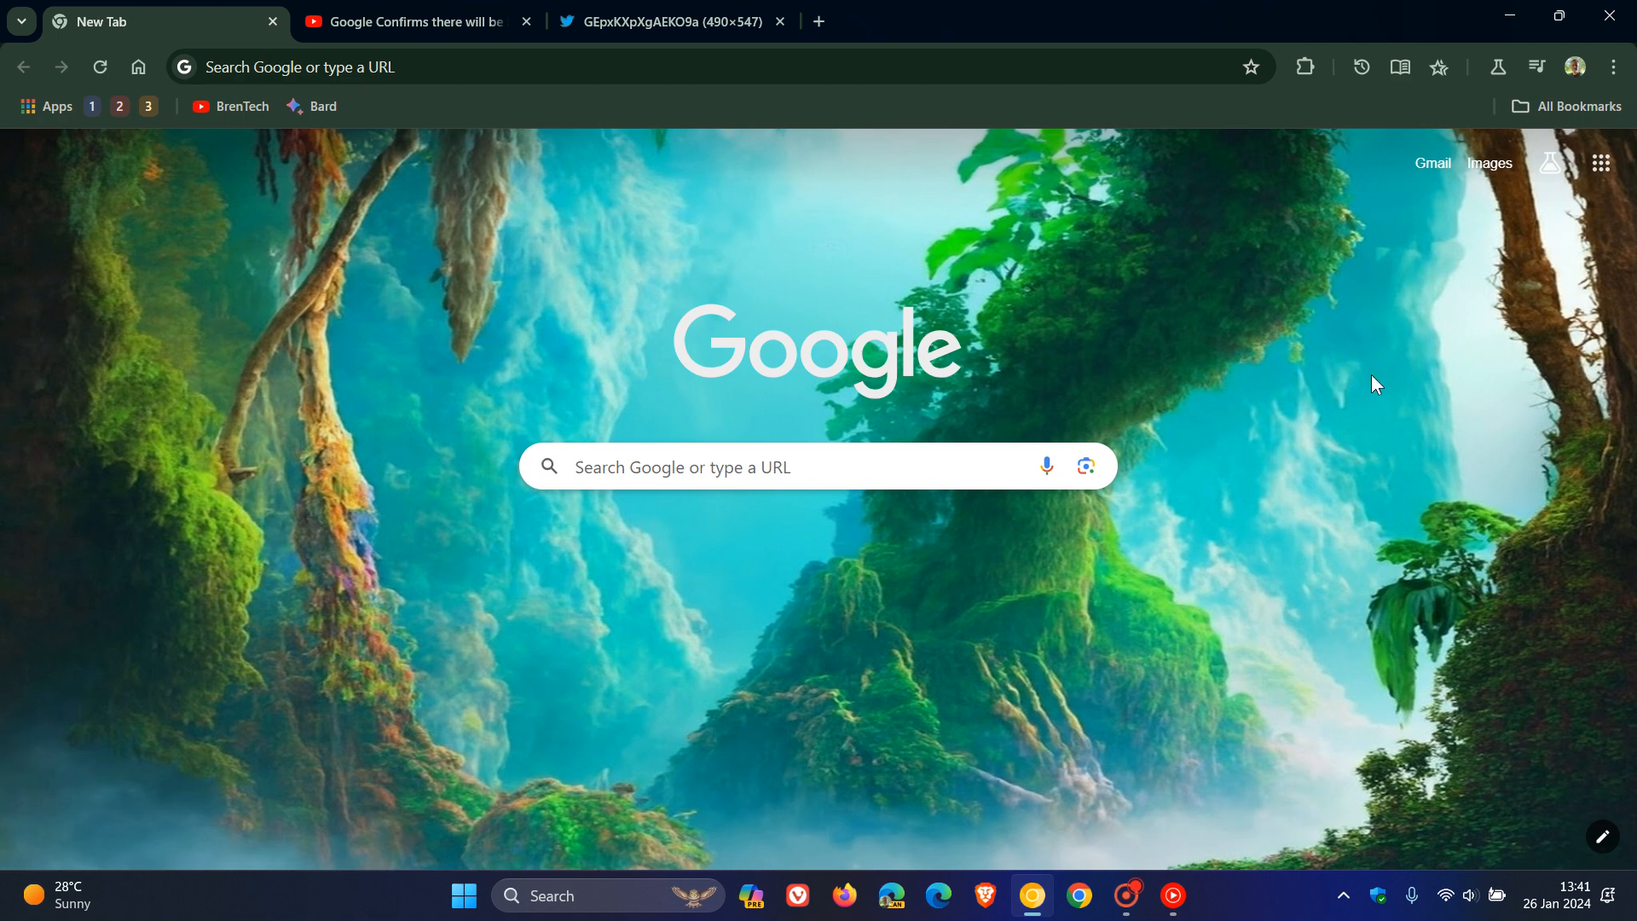
mouse_move(1537, 67)
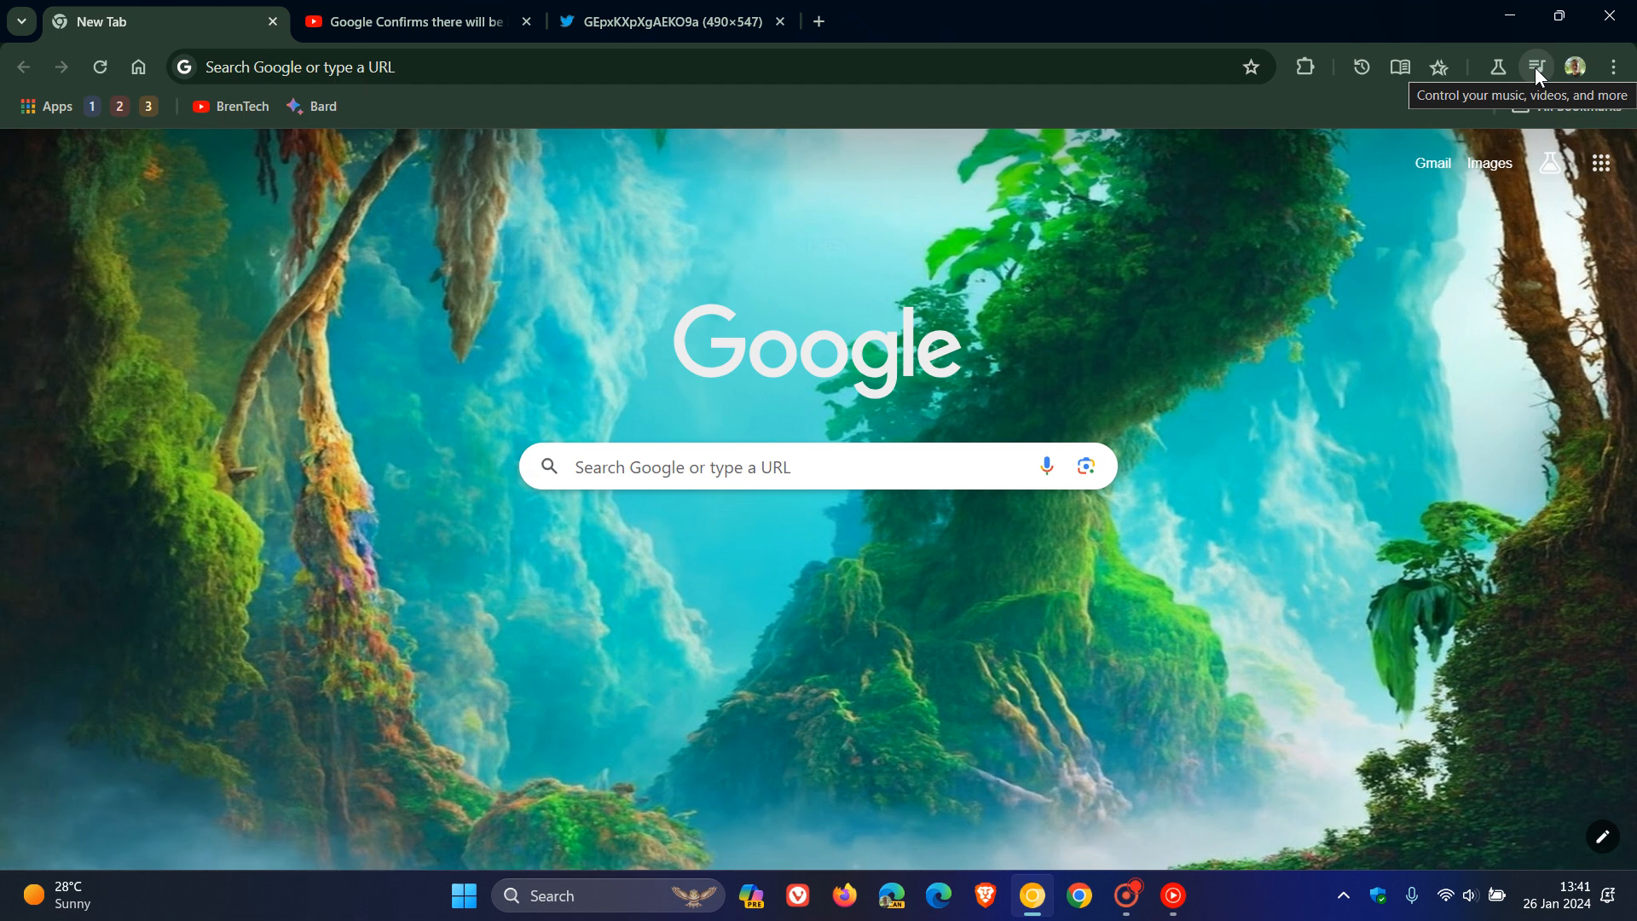
Step: Check the media controls, play the YouTube video, then load chrome://flags filtered to 'global'
left_click(1535, 66)
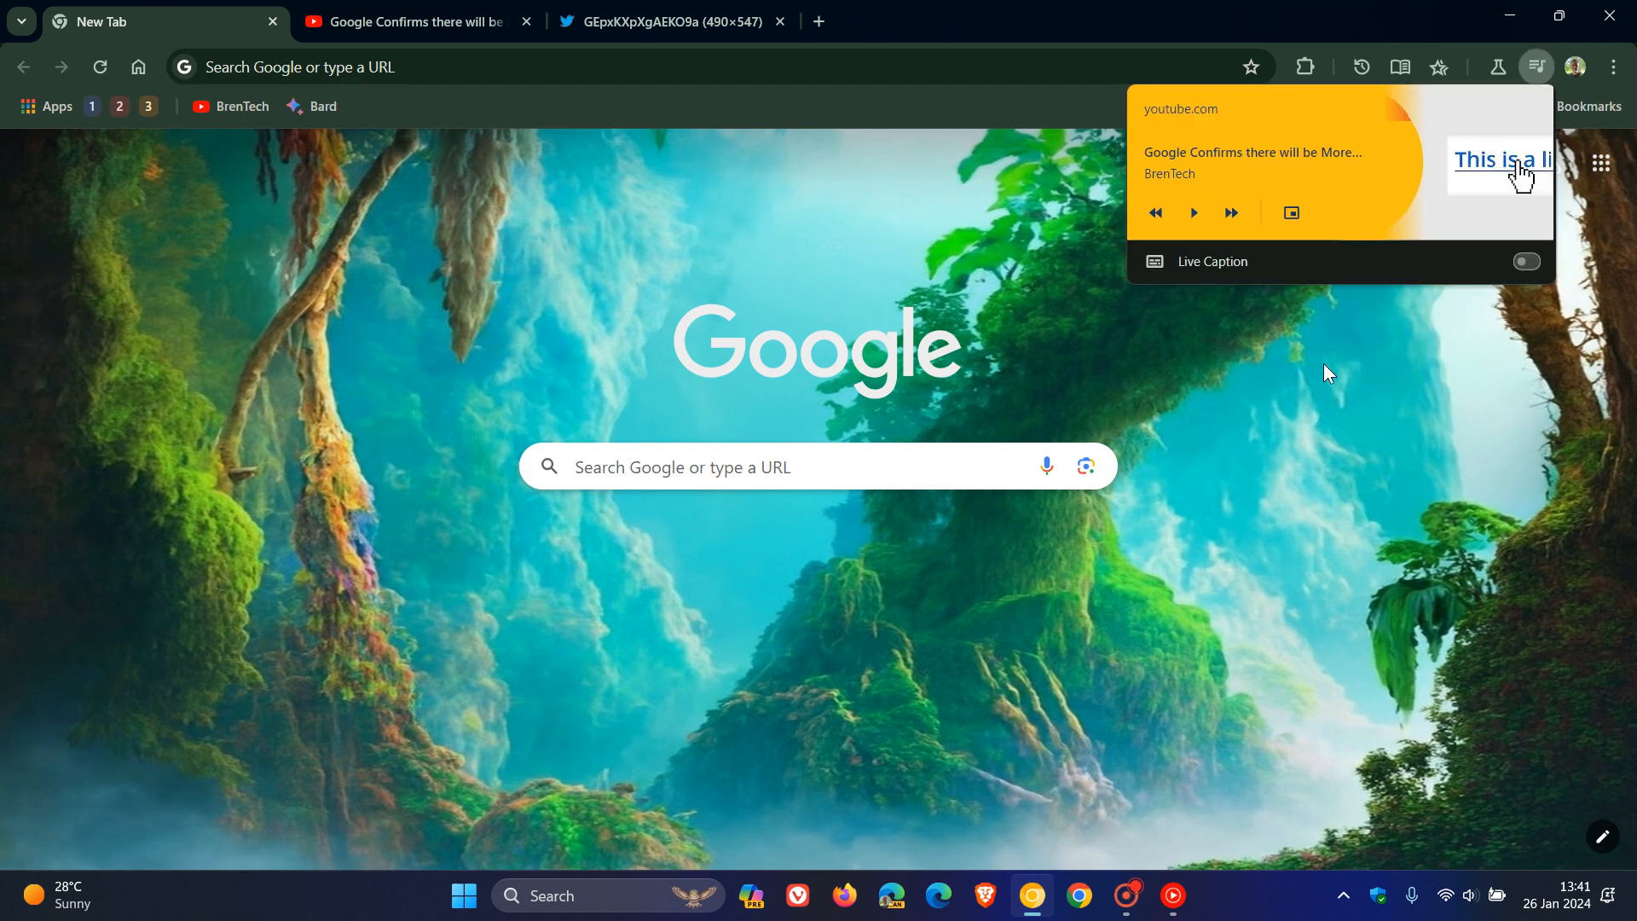
mouse_move(1350, 462)
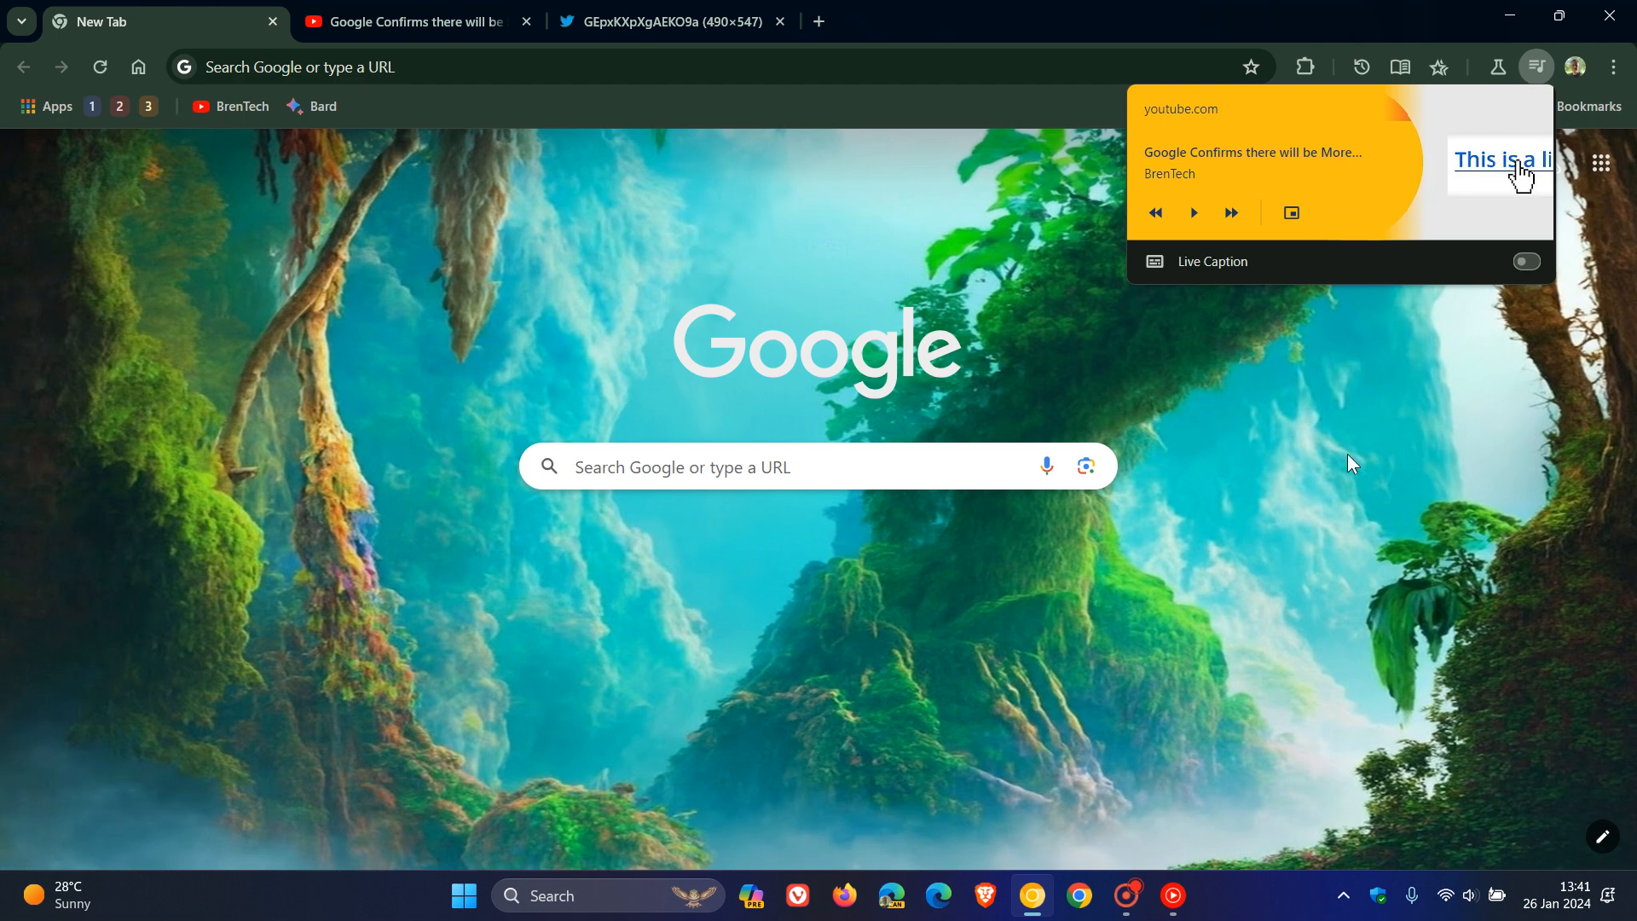
mouse_move(1514, 267)
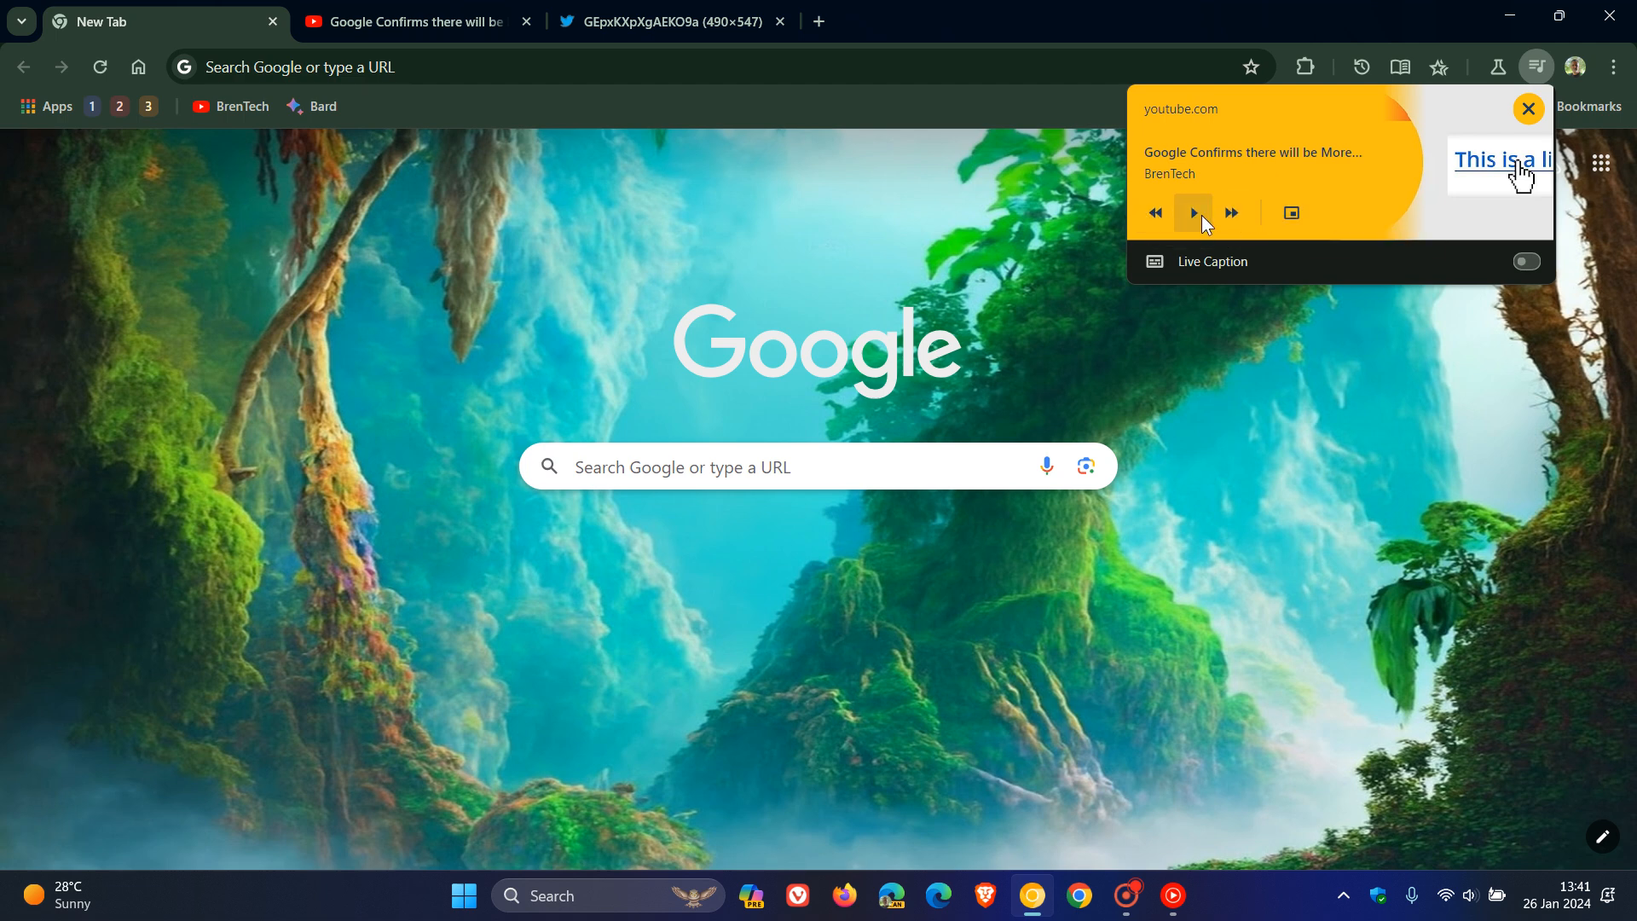
left_click(1192, 212)
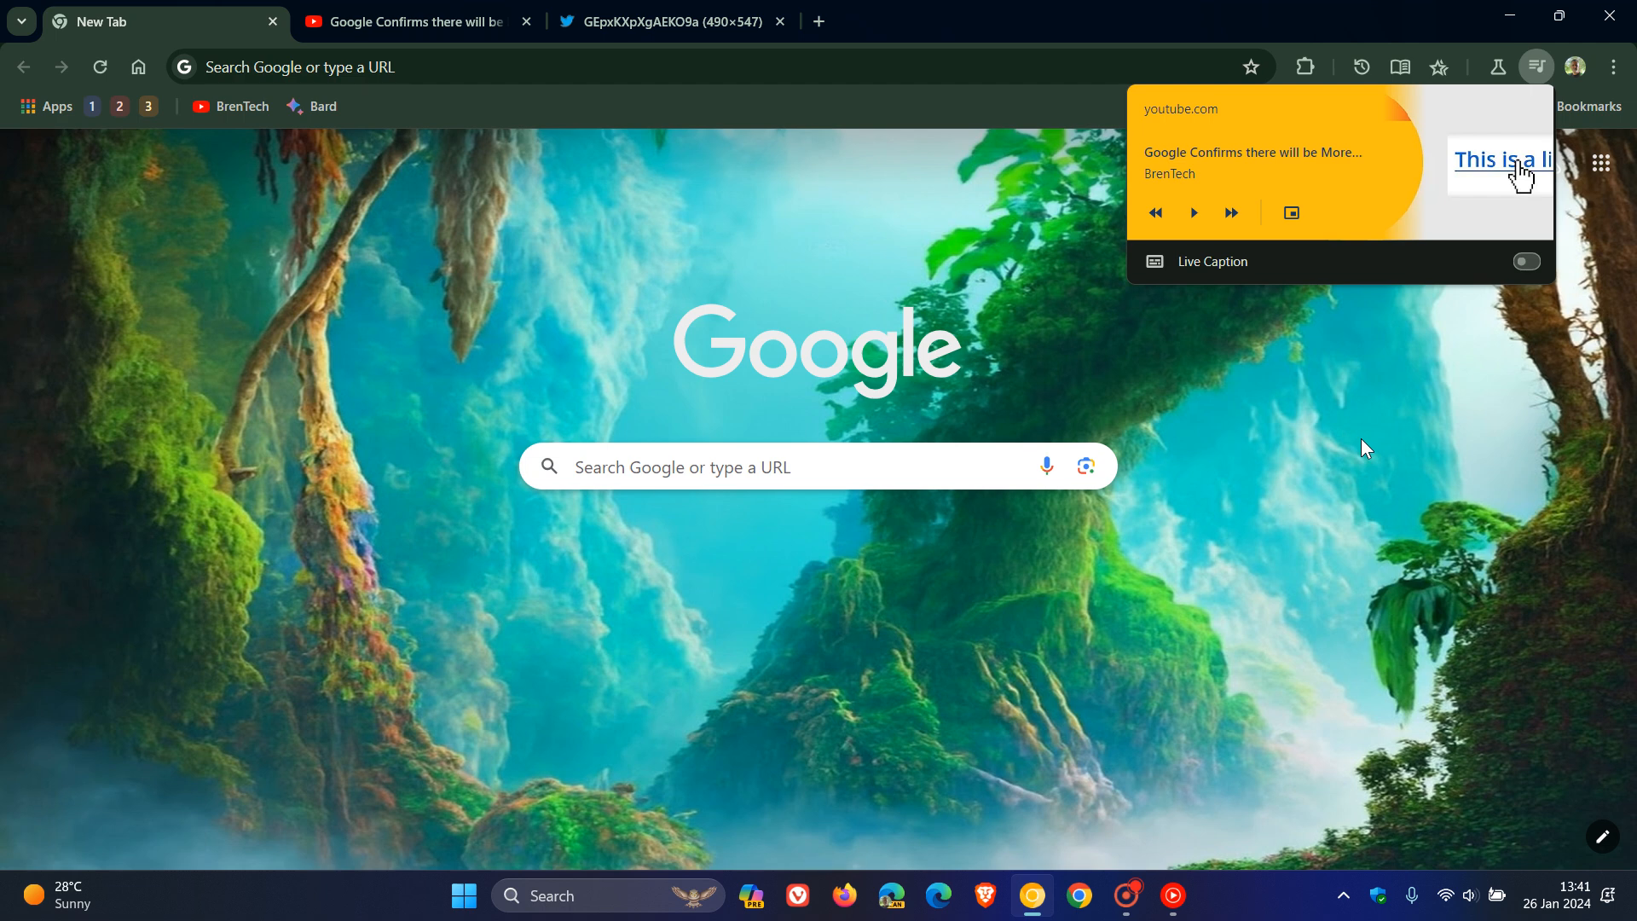
mouse_move(1373, 413)
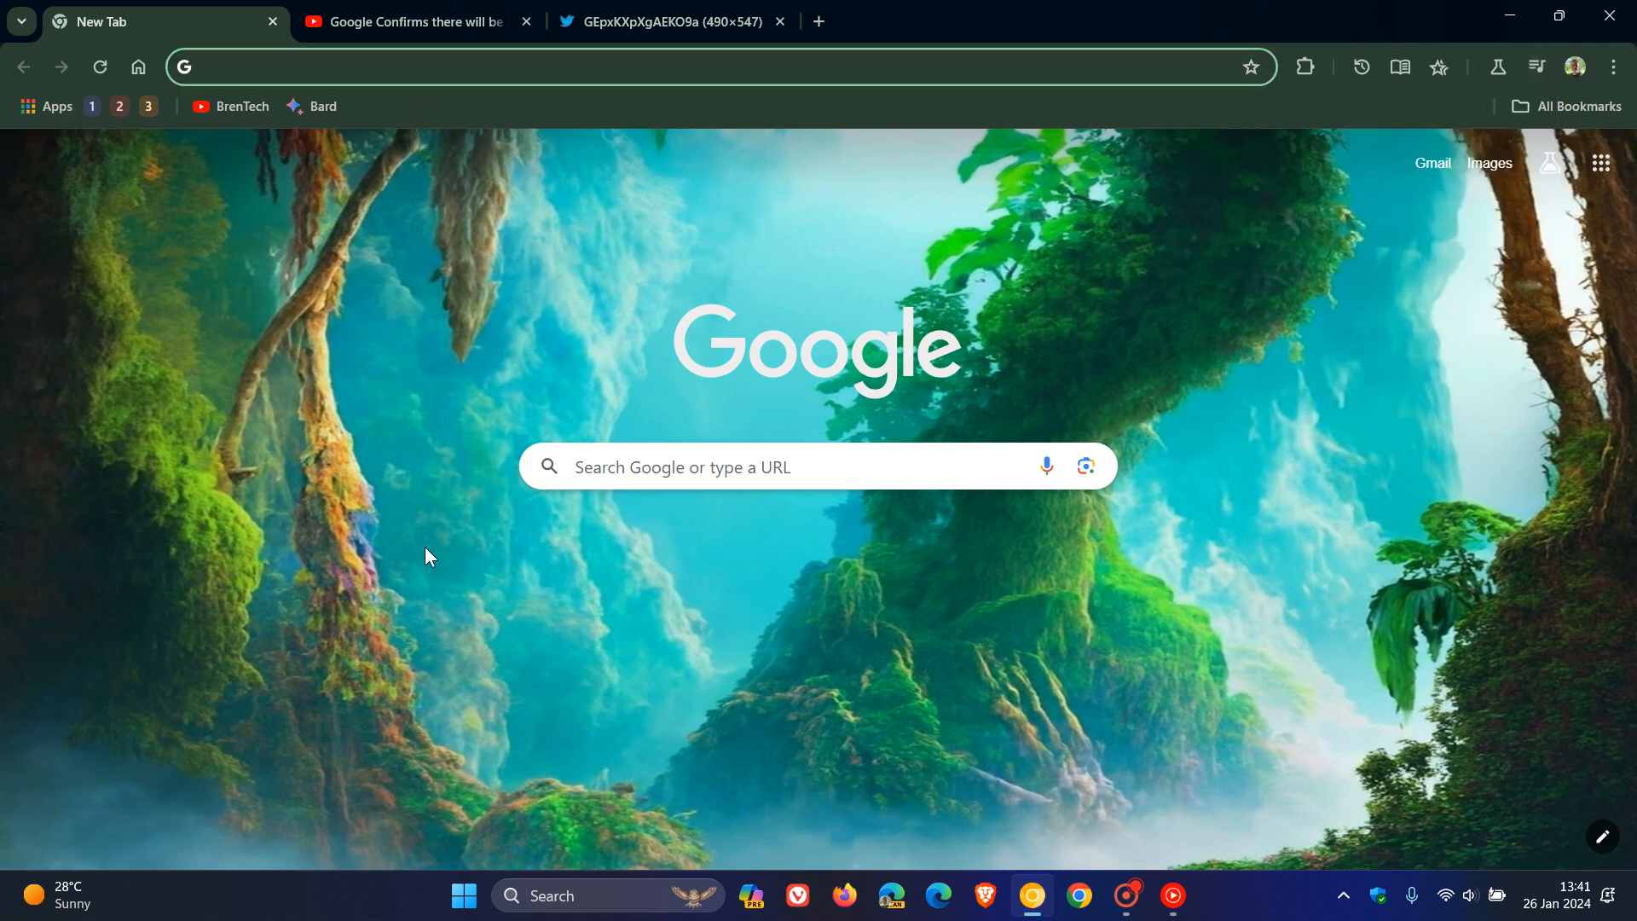
type("cf")
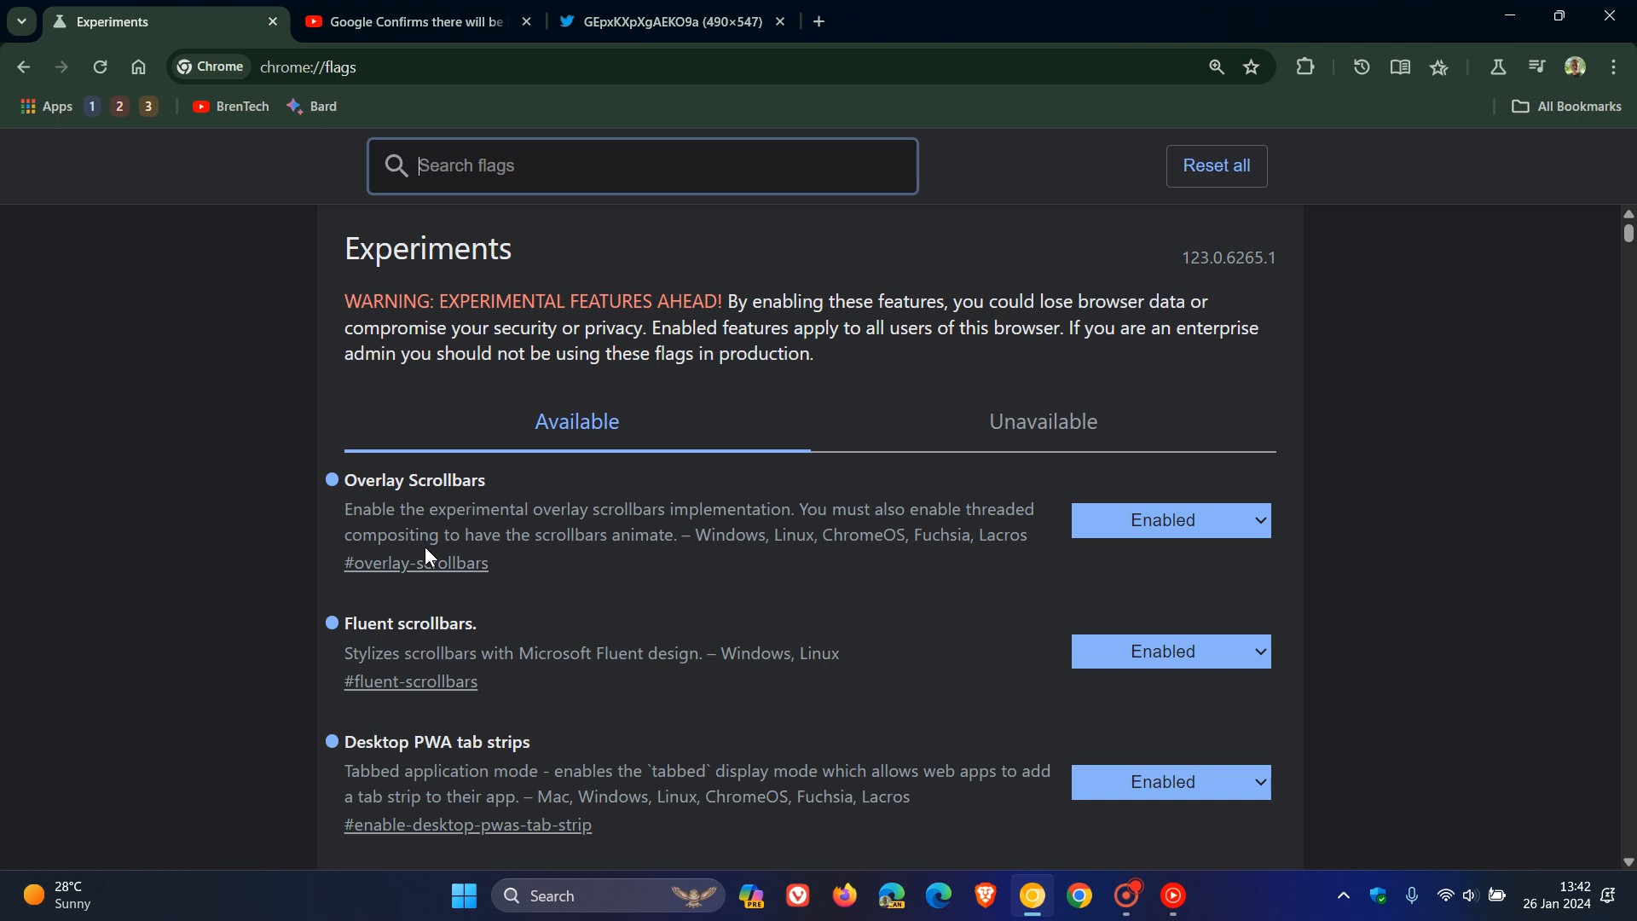
type("global")
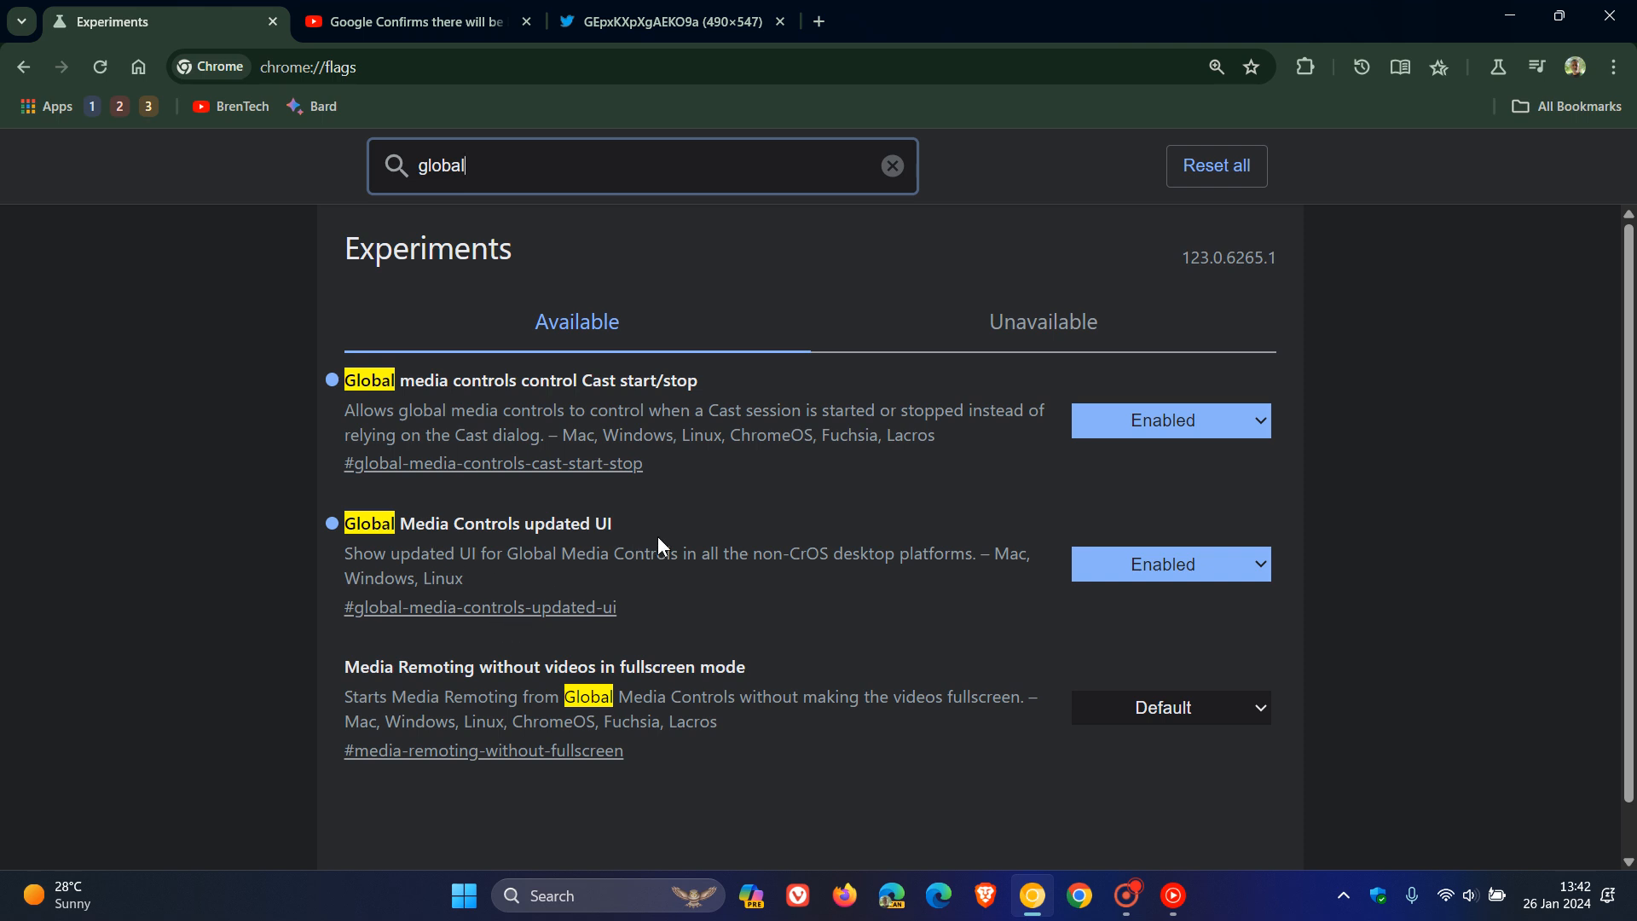
mouse_move(677, 529)
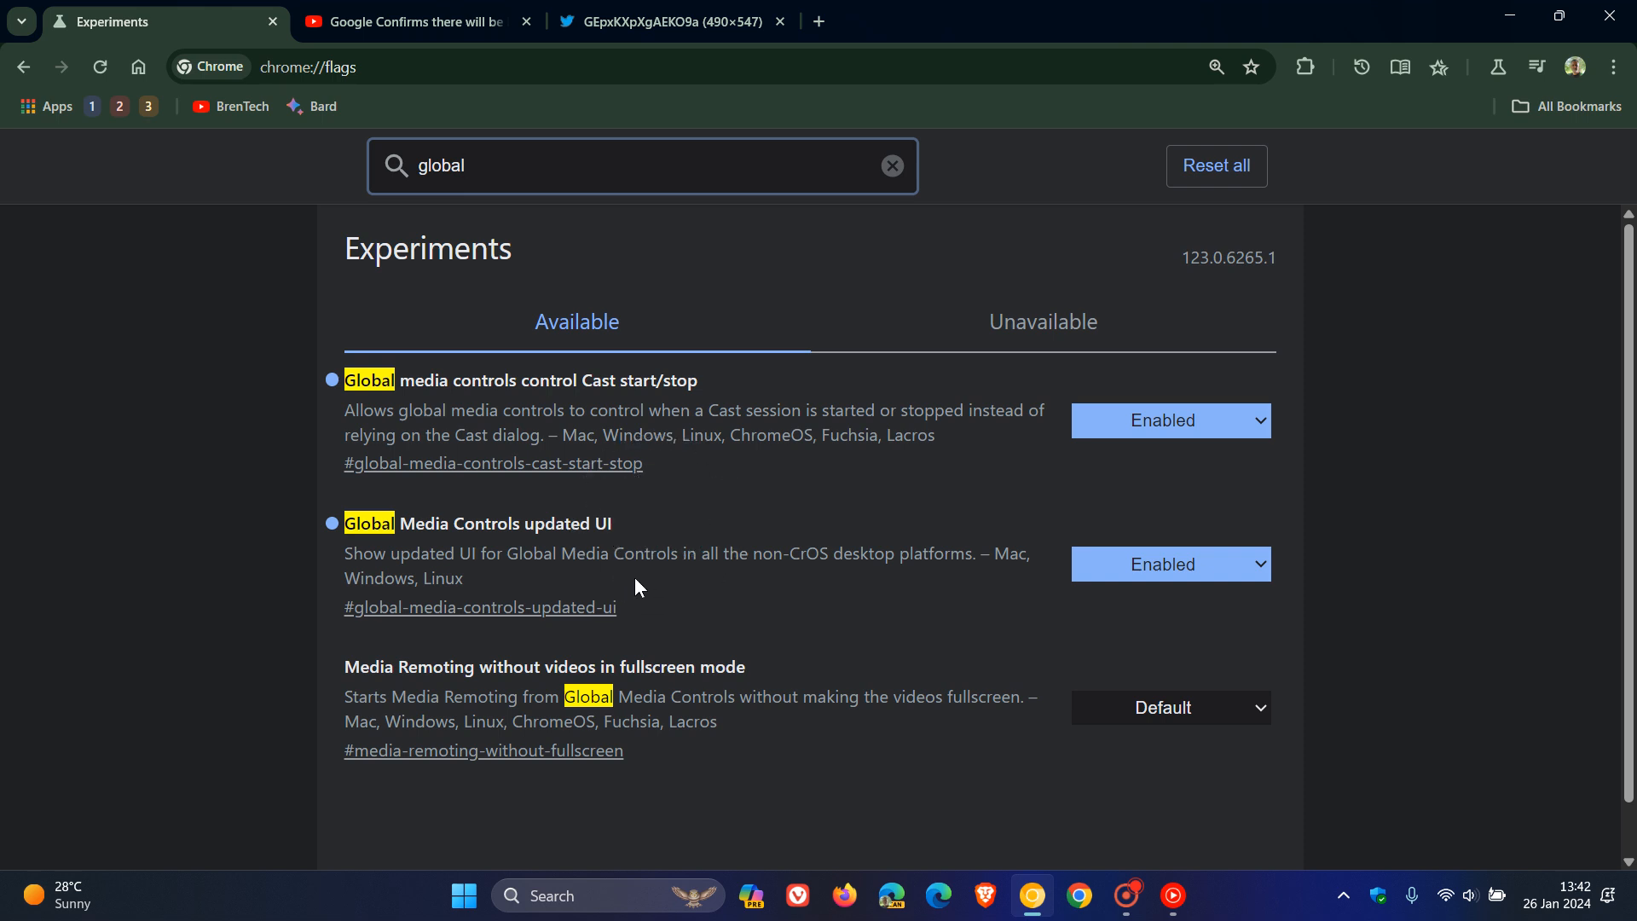
mouse_move(733, 587)
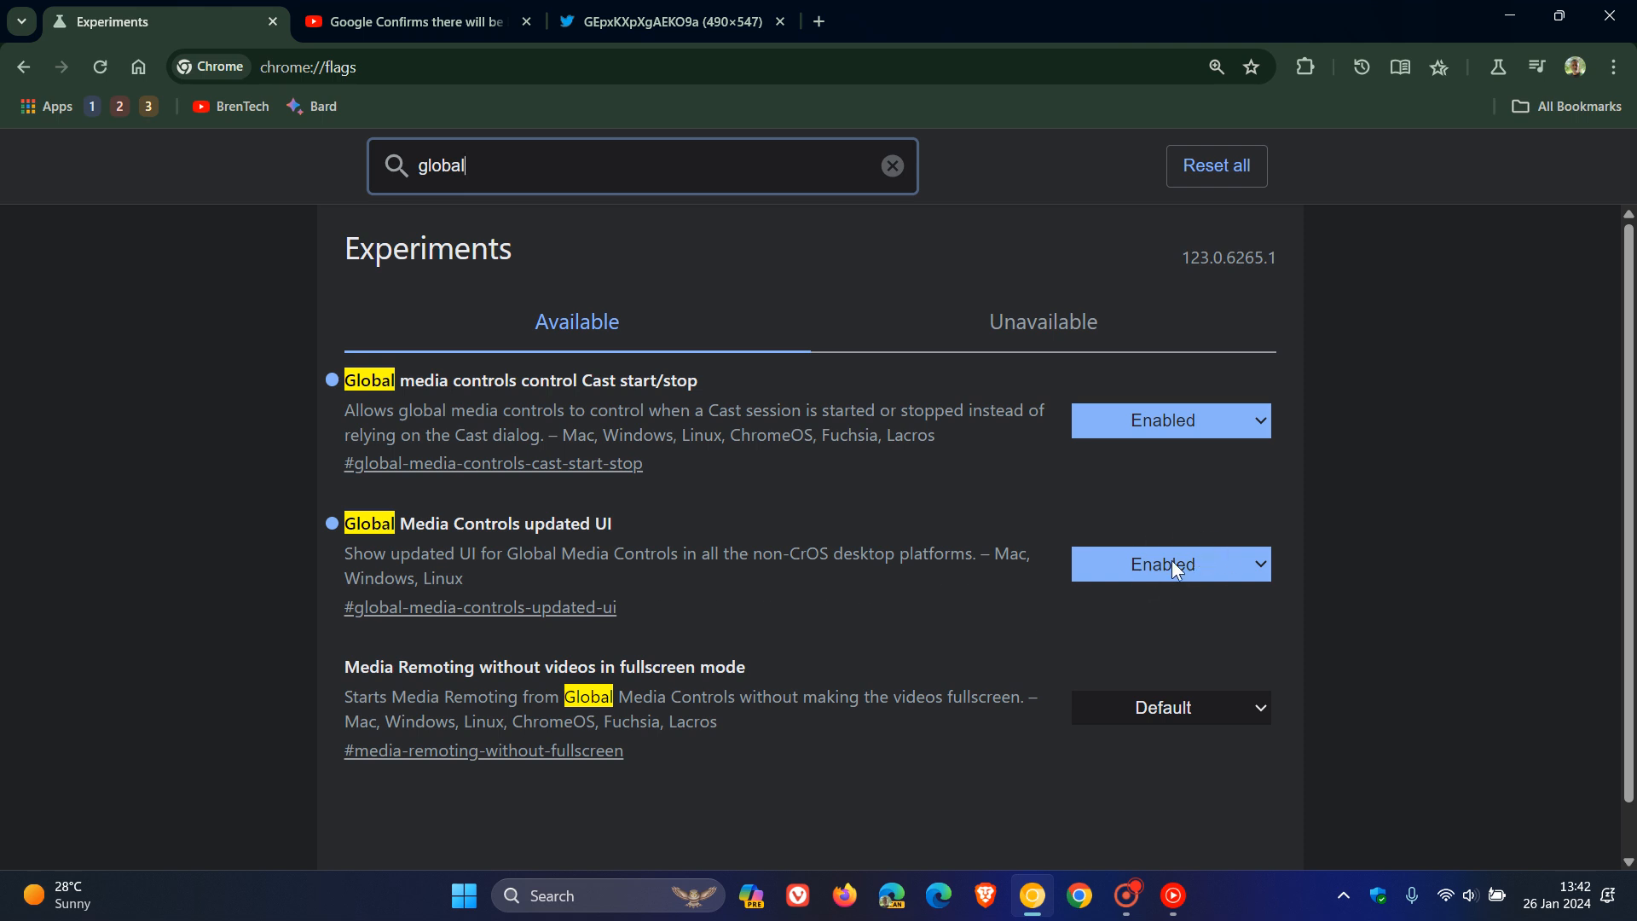
Step: Reopen the media controls panel to see how it looks with the flag enabled
left_click(1535, 67)
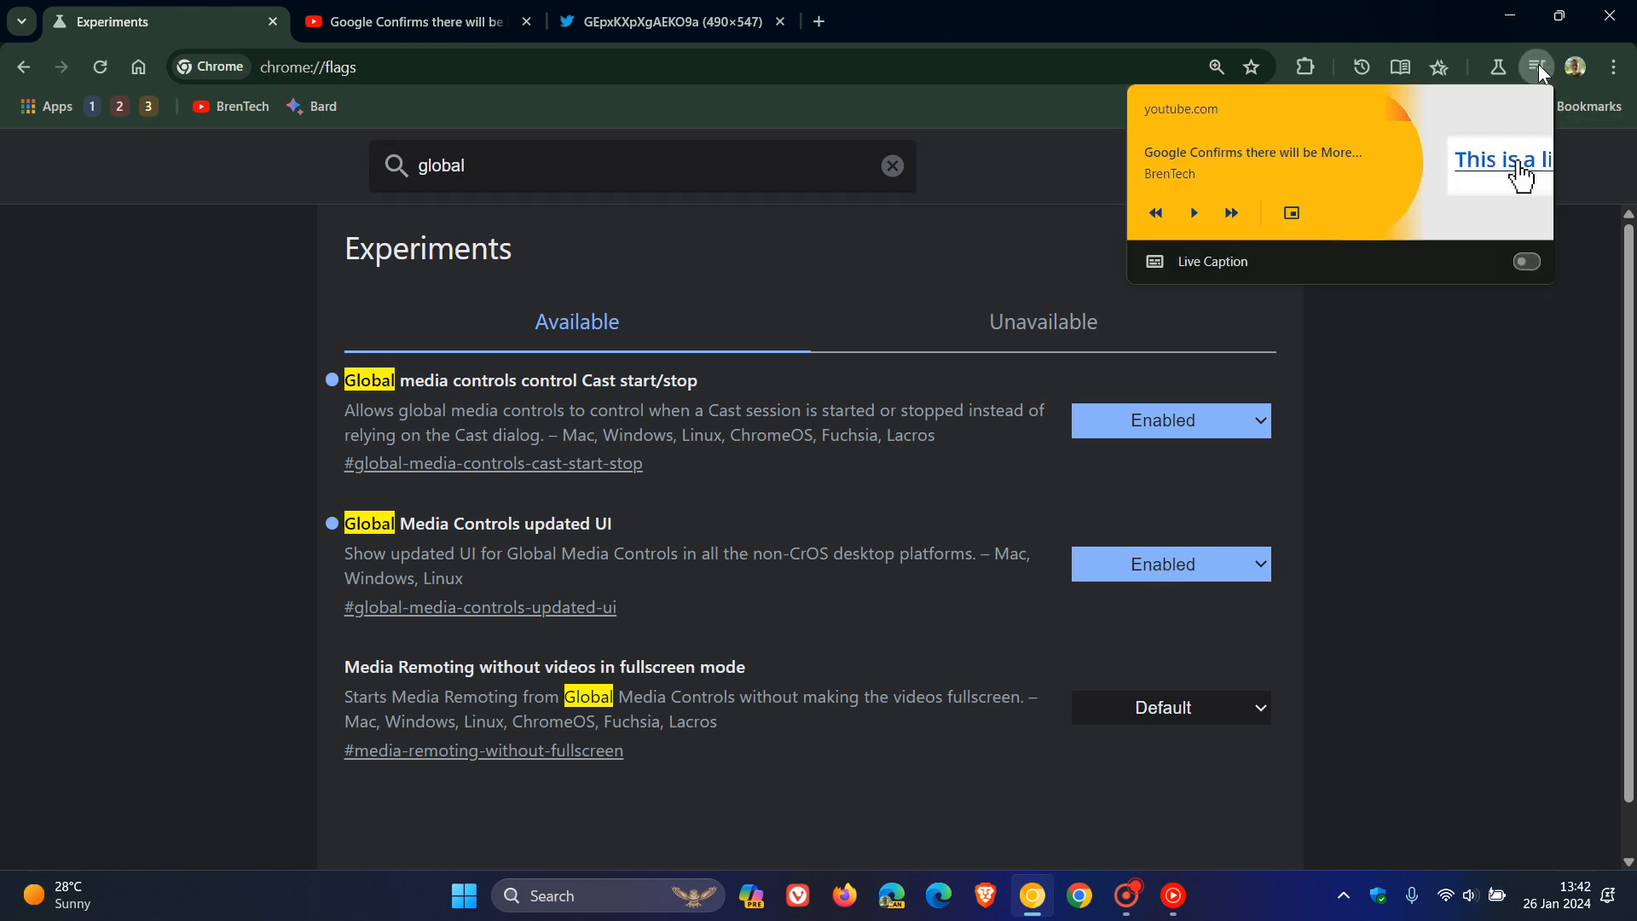
mouse_move(1434, 480)
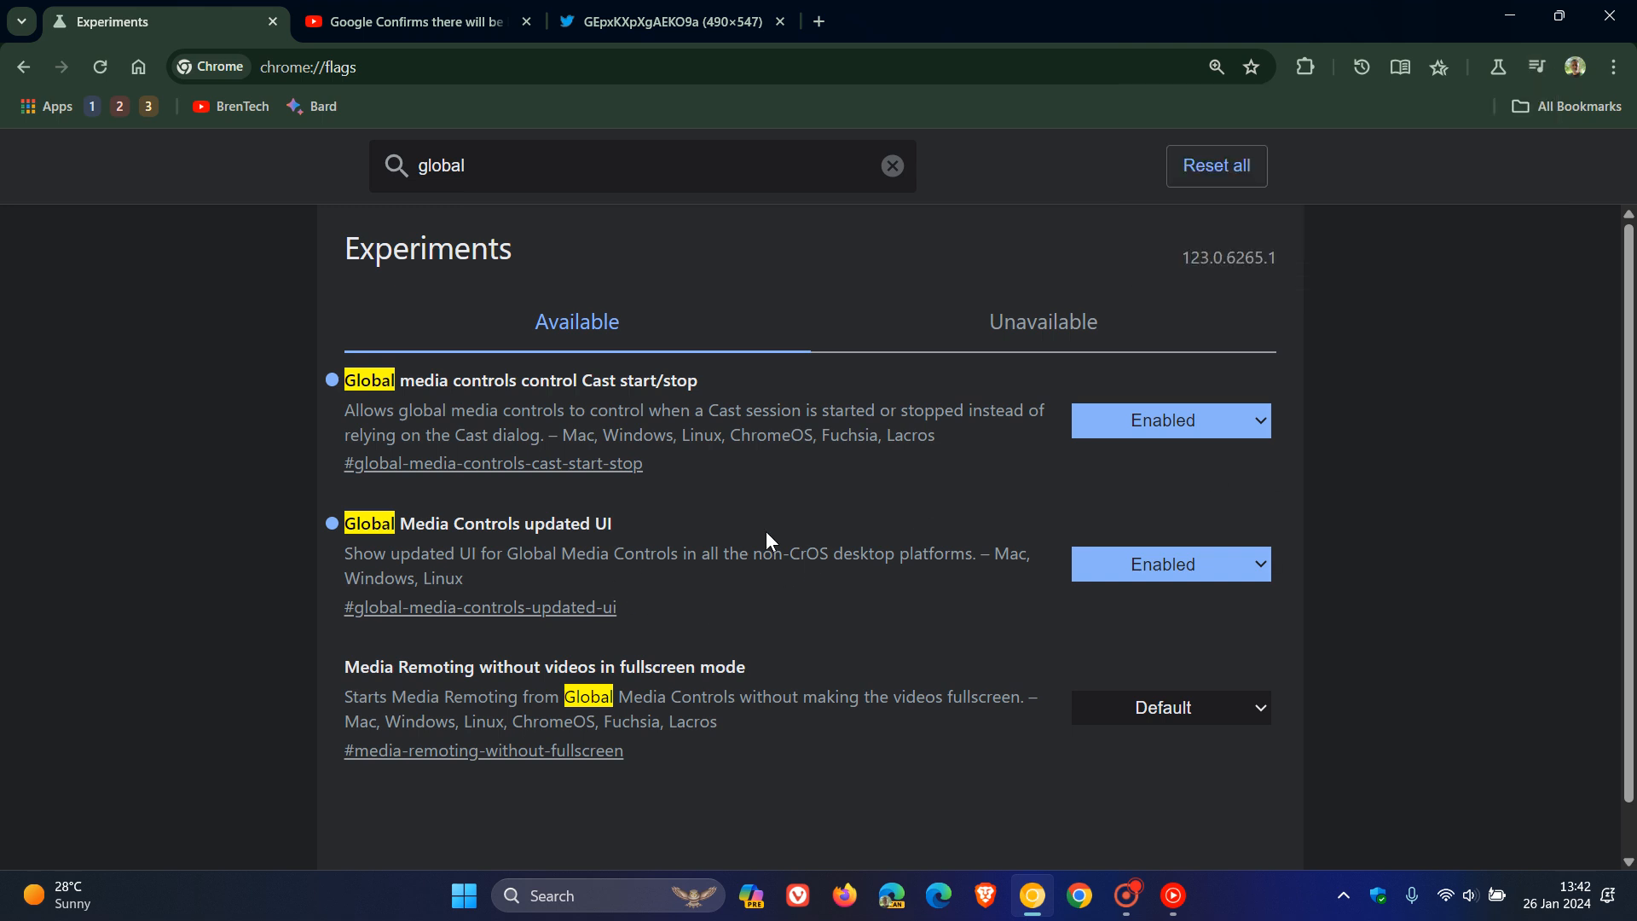
mouse_move(793, 535)
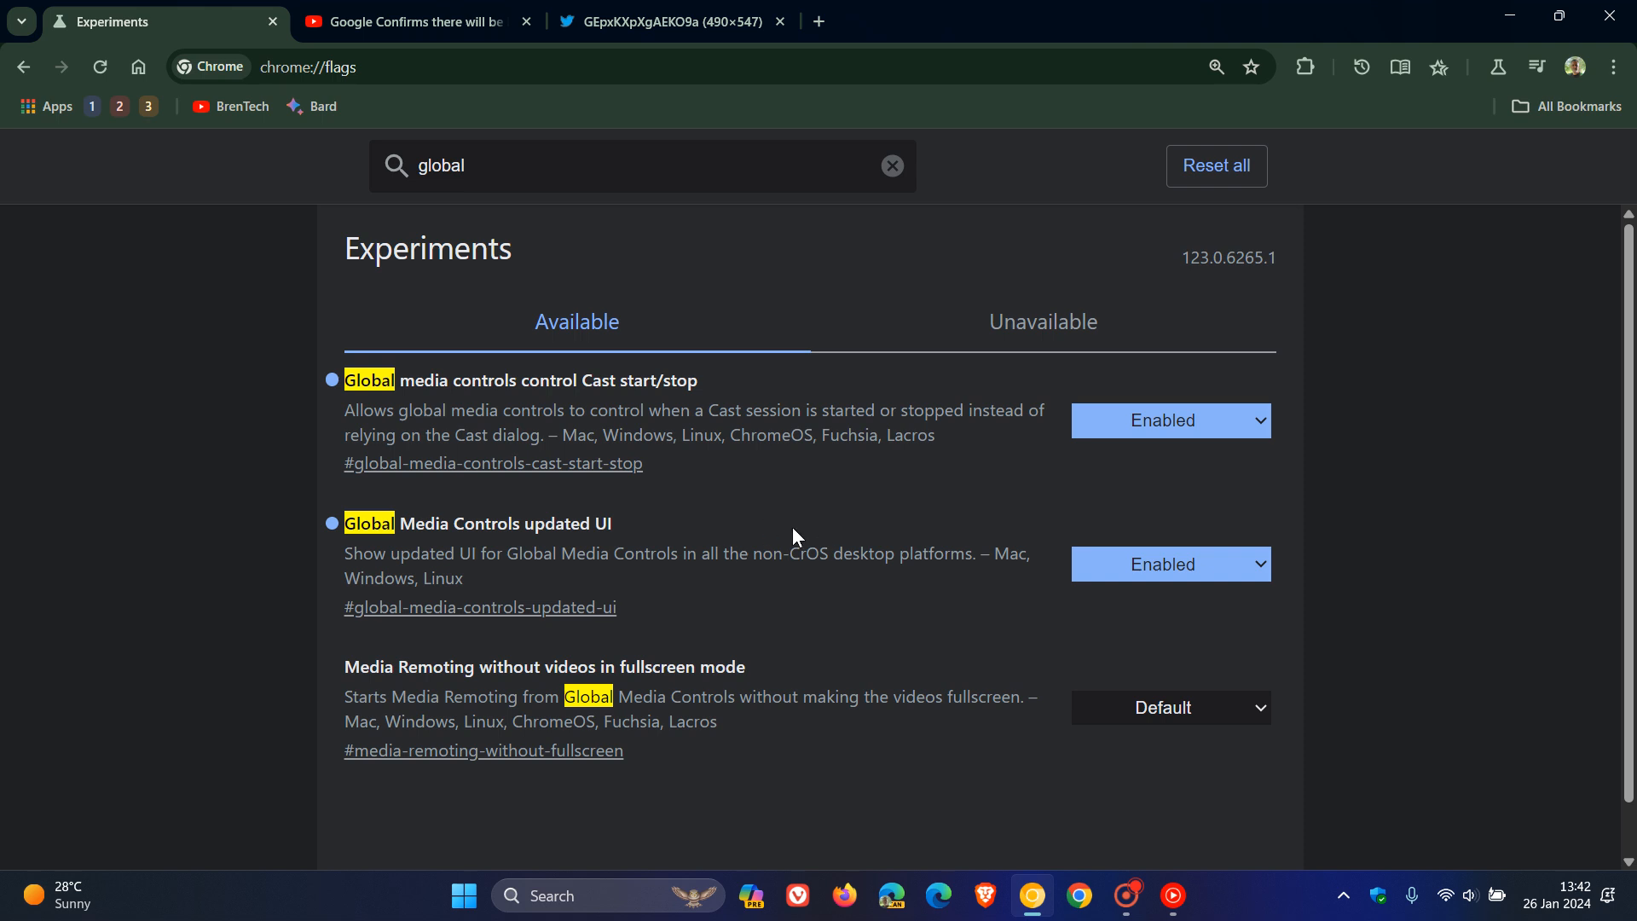
mouse_move(808, 434)
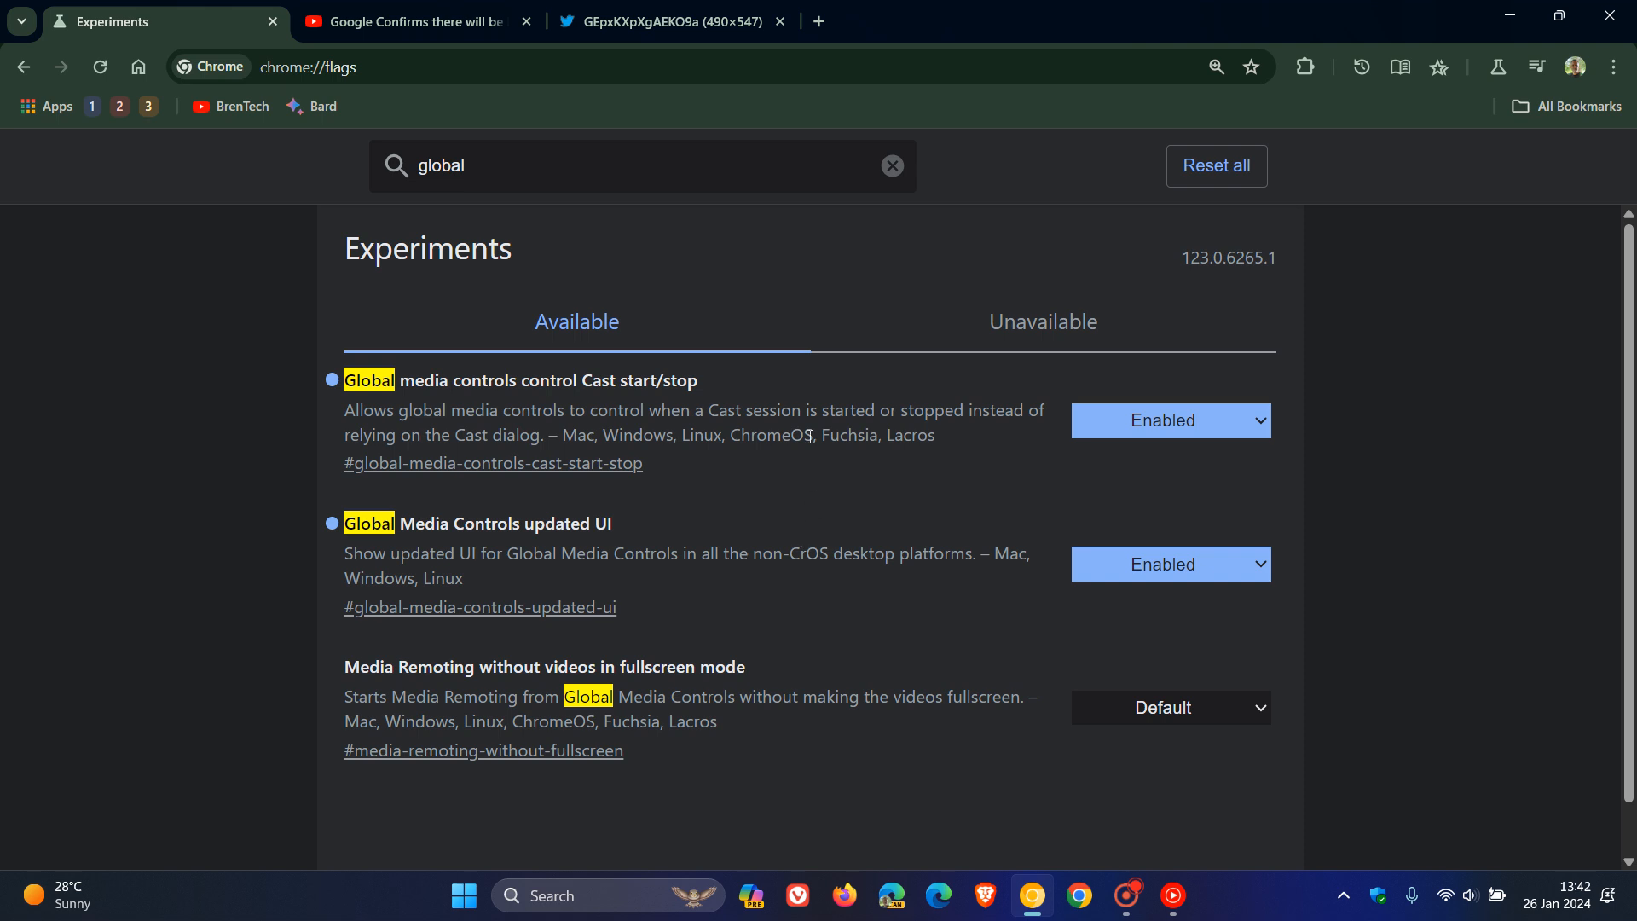
mouse_move(667, 20)
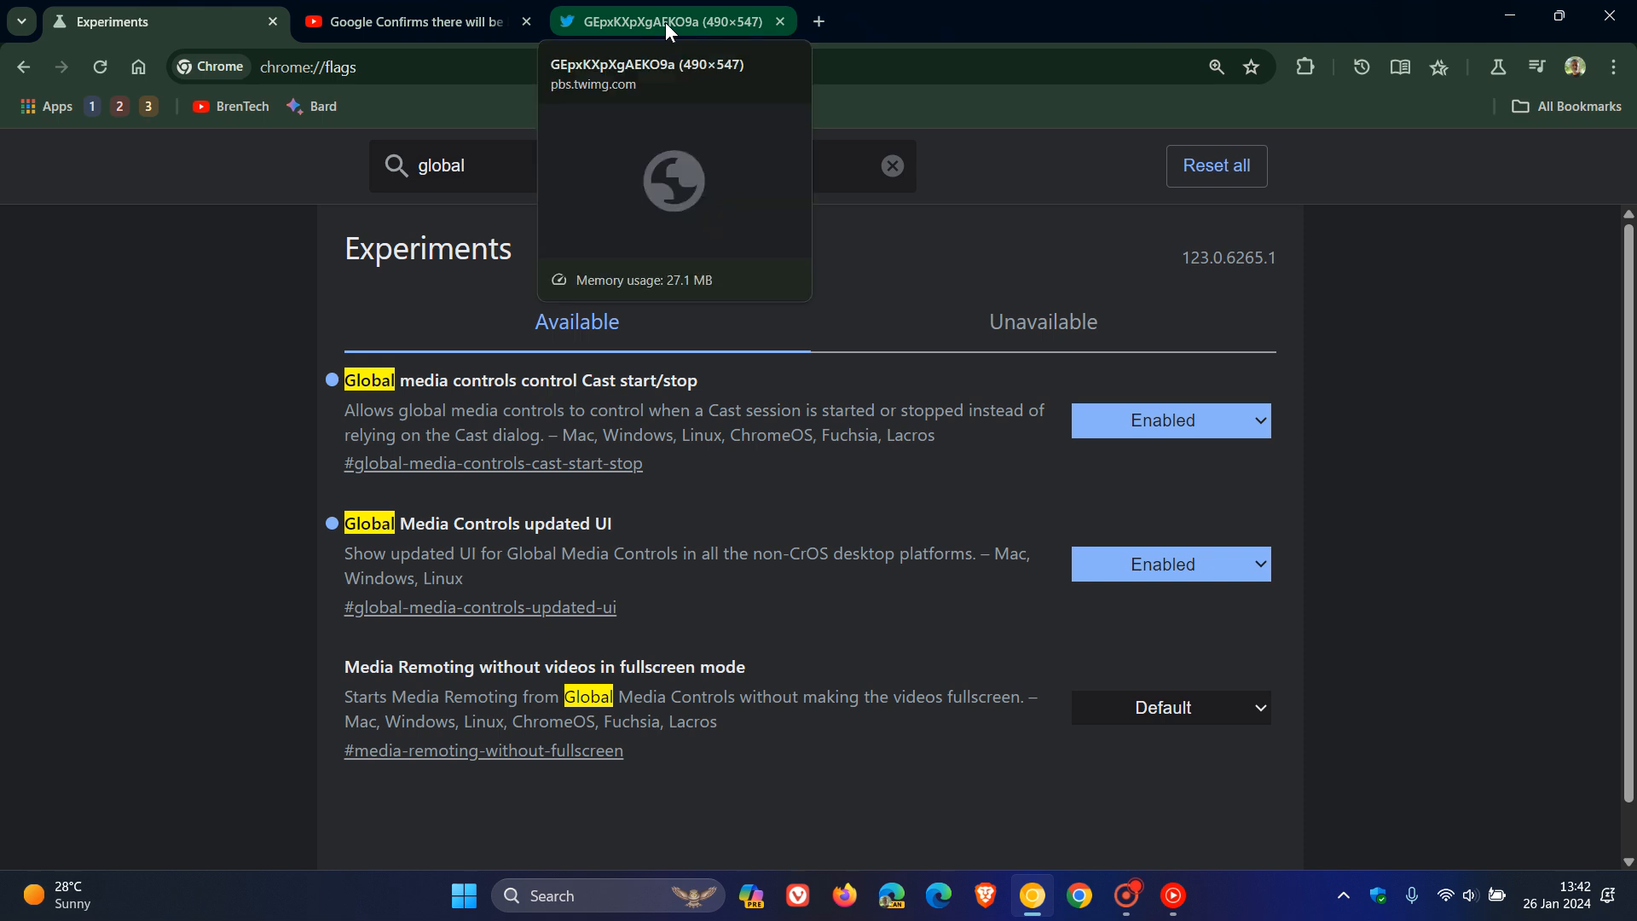
Step: Switch to the pbs.twimg.com image tab showing the redesigned media controls panel
left_click(669, 21)
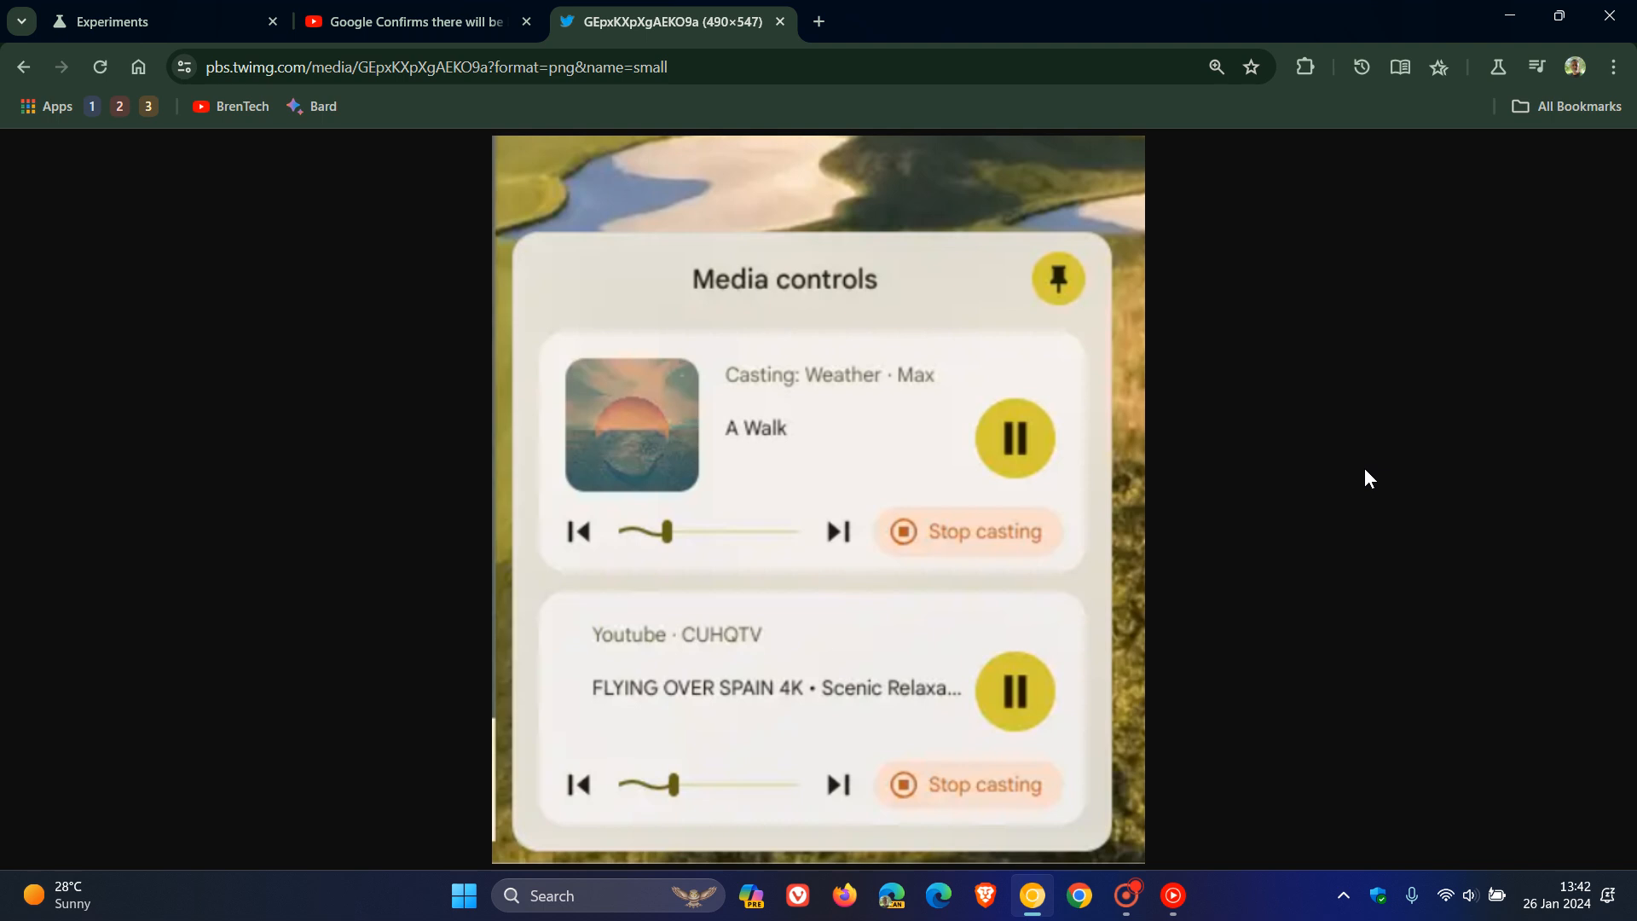
mouse_move(1264, 414)
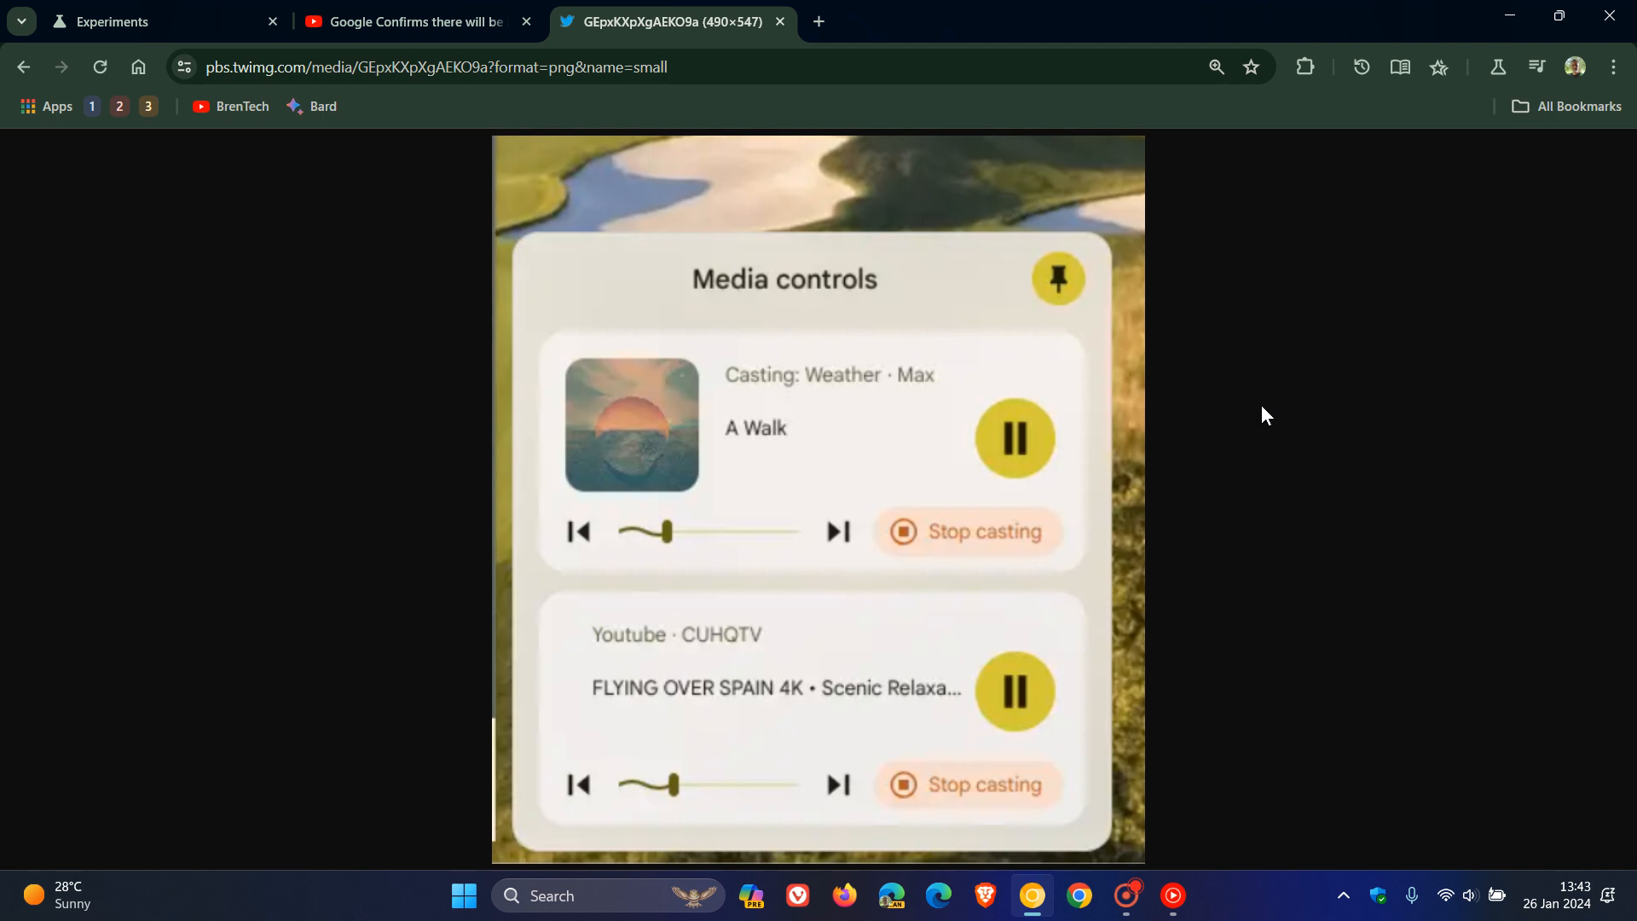
mouse_move(899, 397)
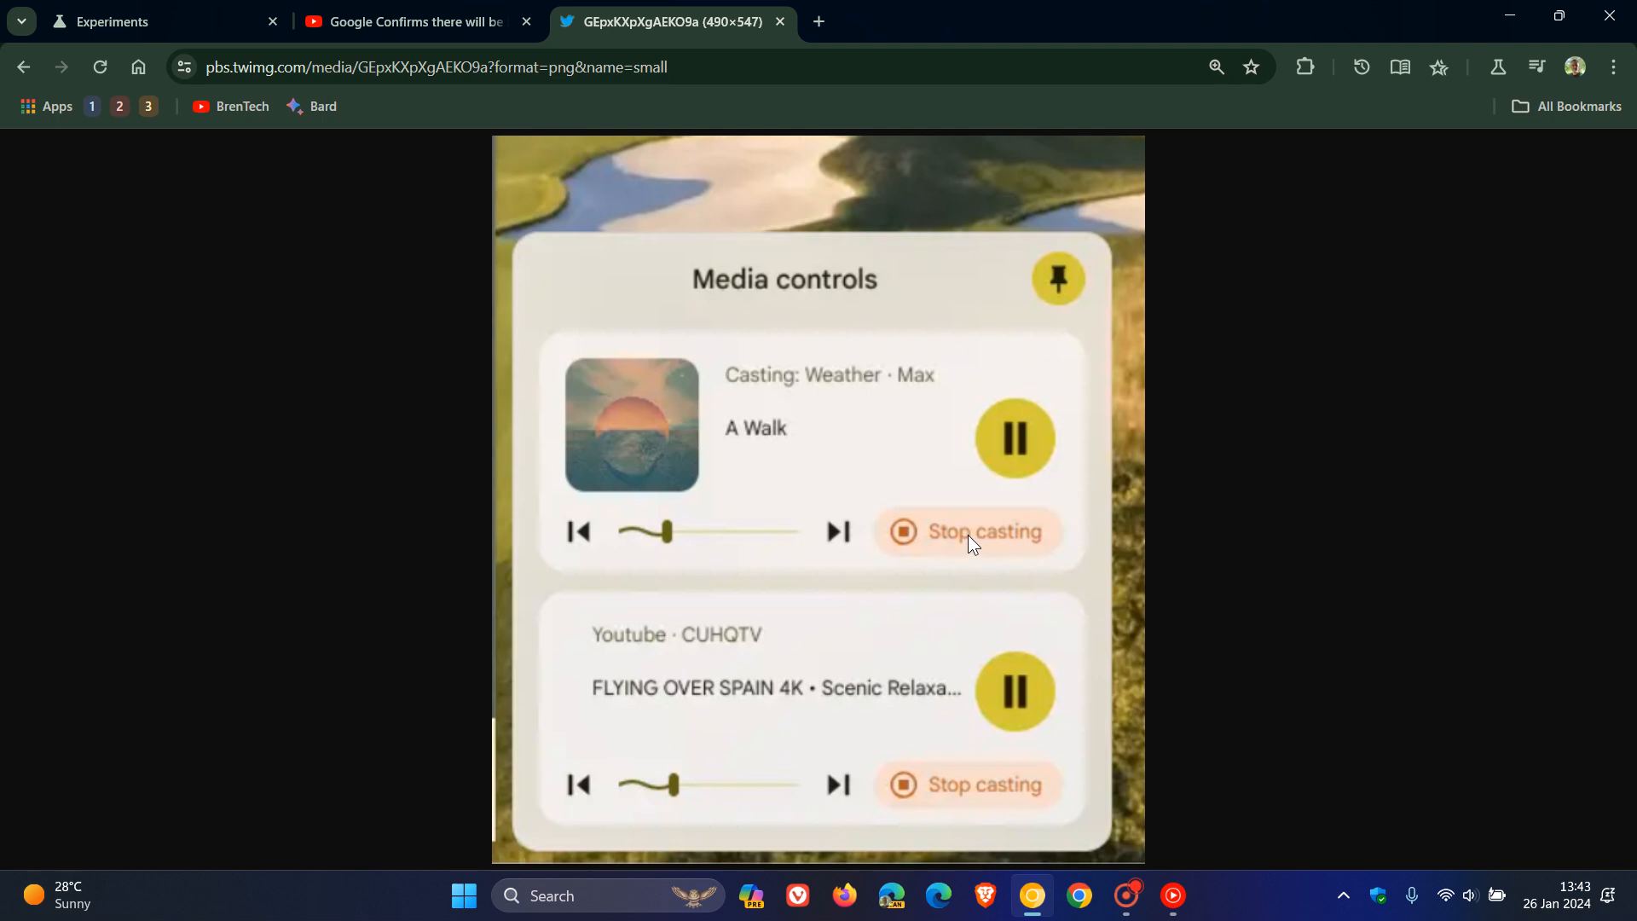
mouse_move(969, 532)
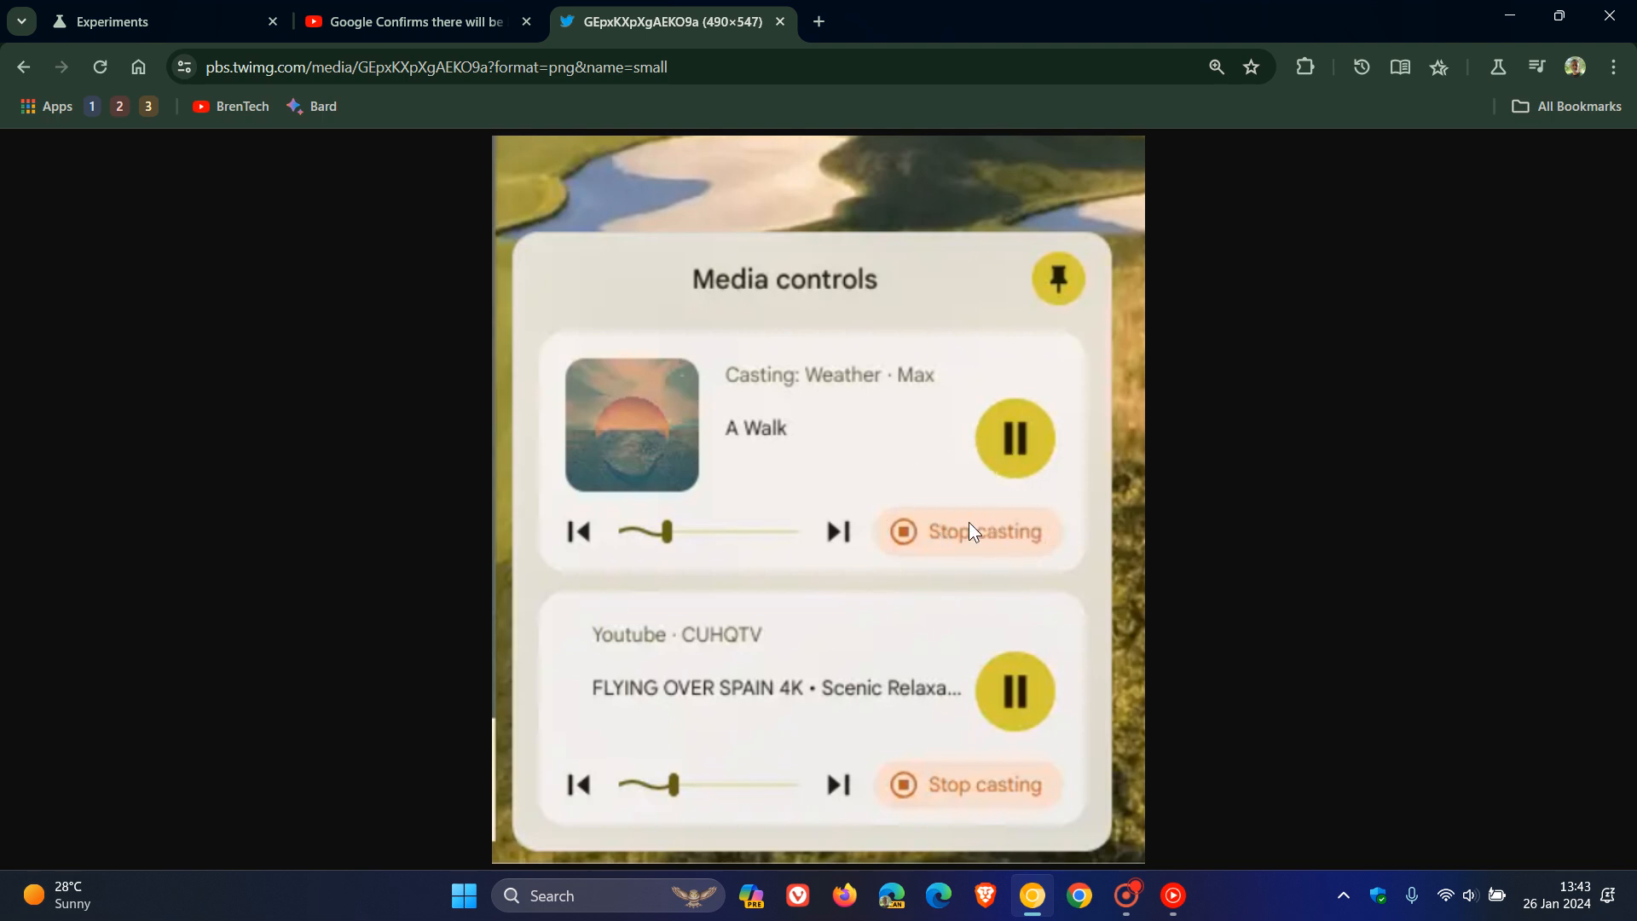
mouse_move(1073, 281)
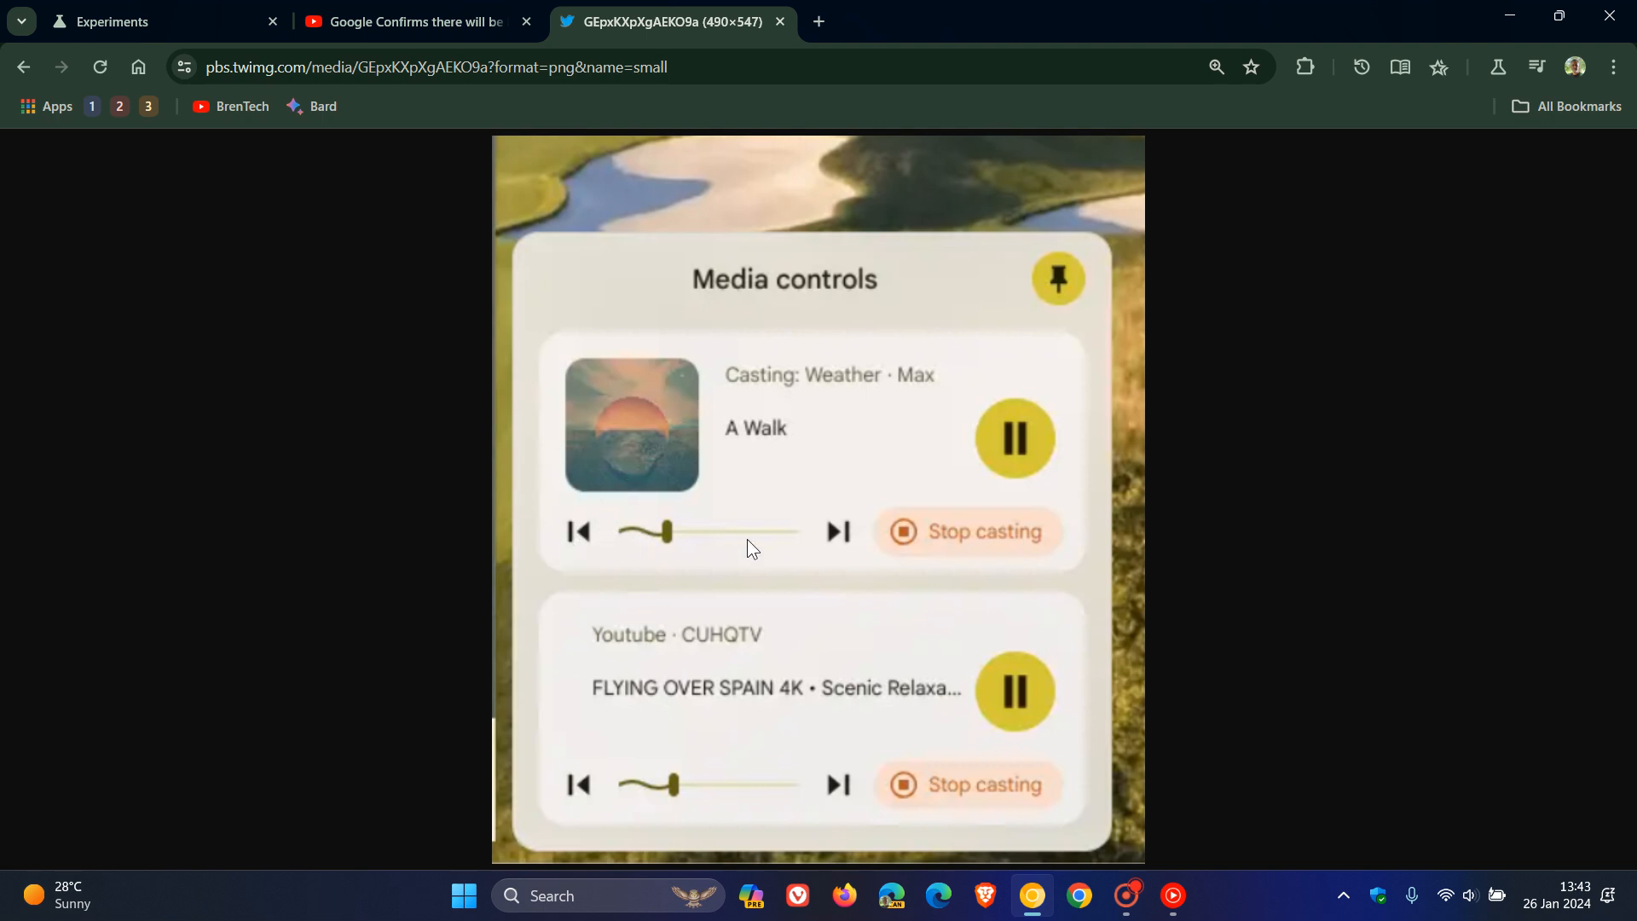
mouse_move(668, 542)
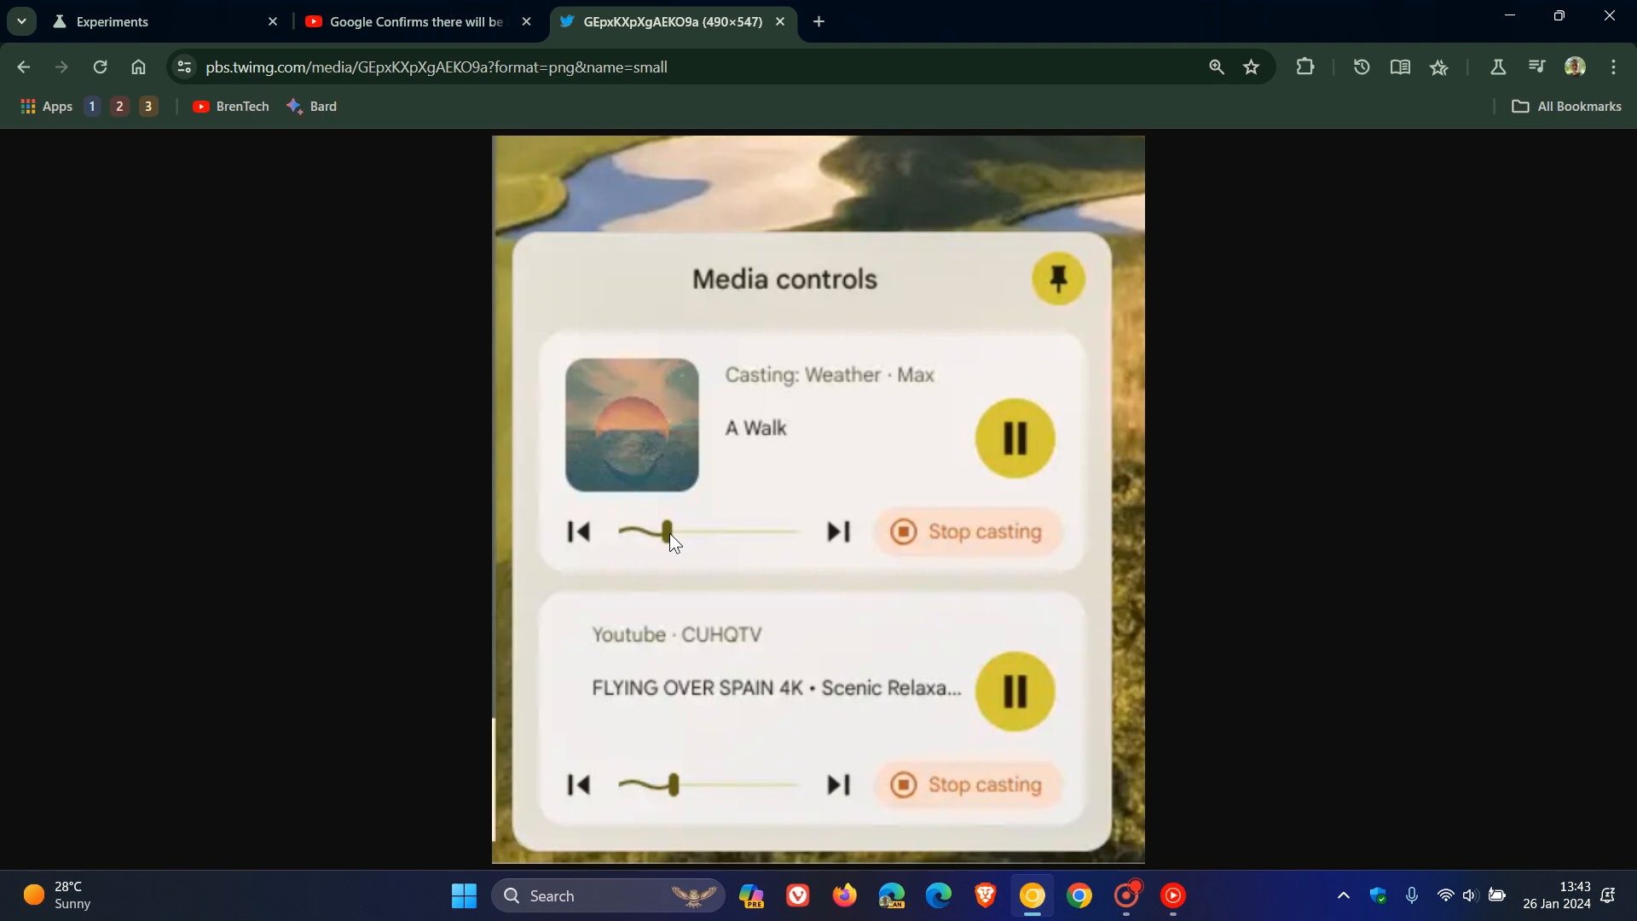
mouse_move(706, 529)
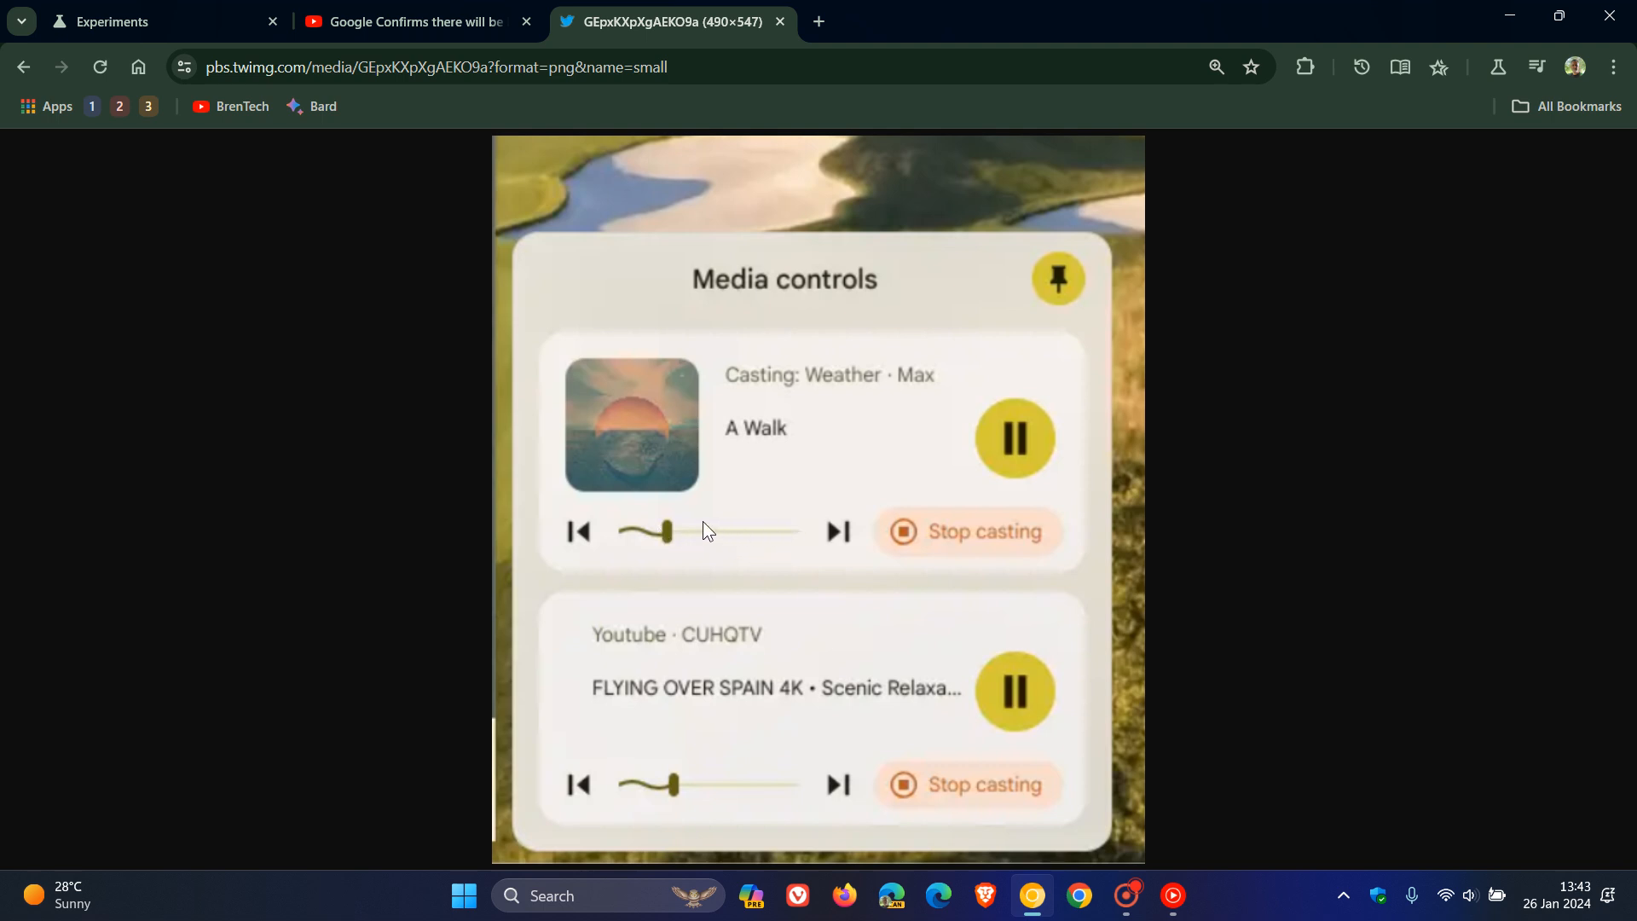
mouse_move(752, 527)
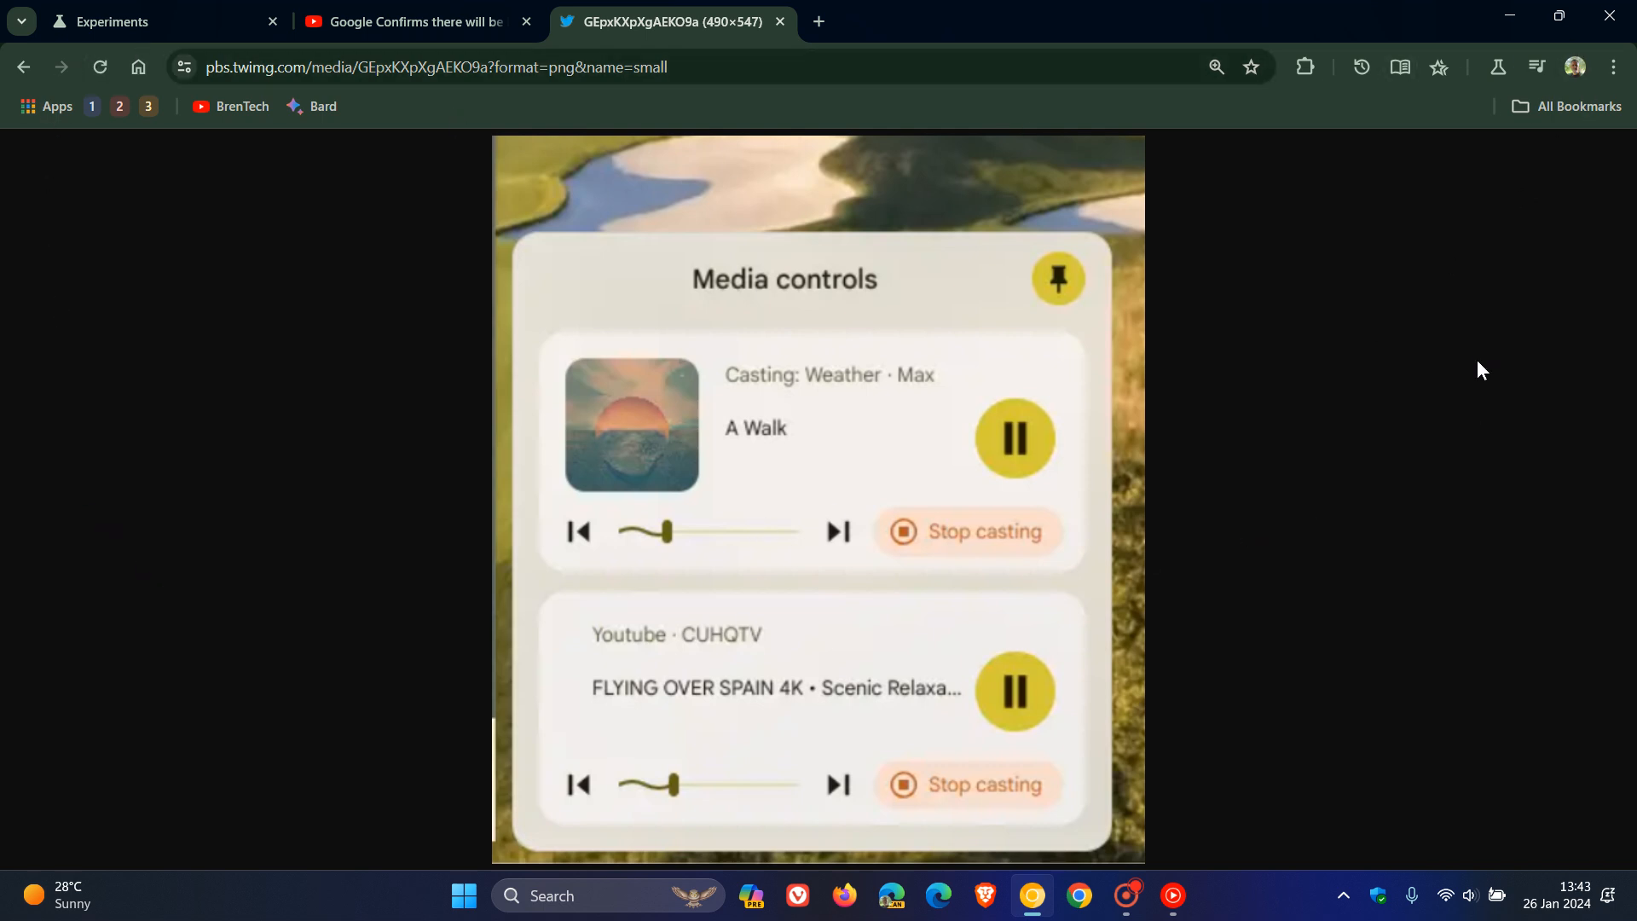
mouse_move(1474, 375)
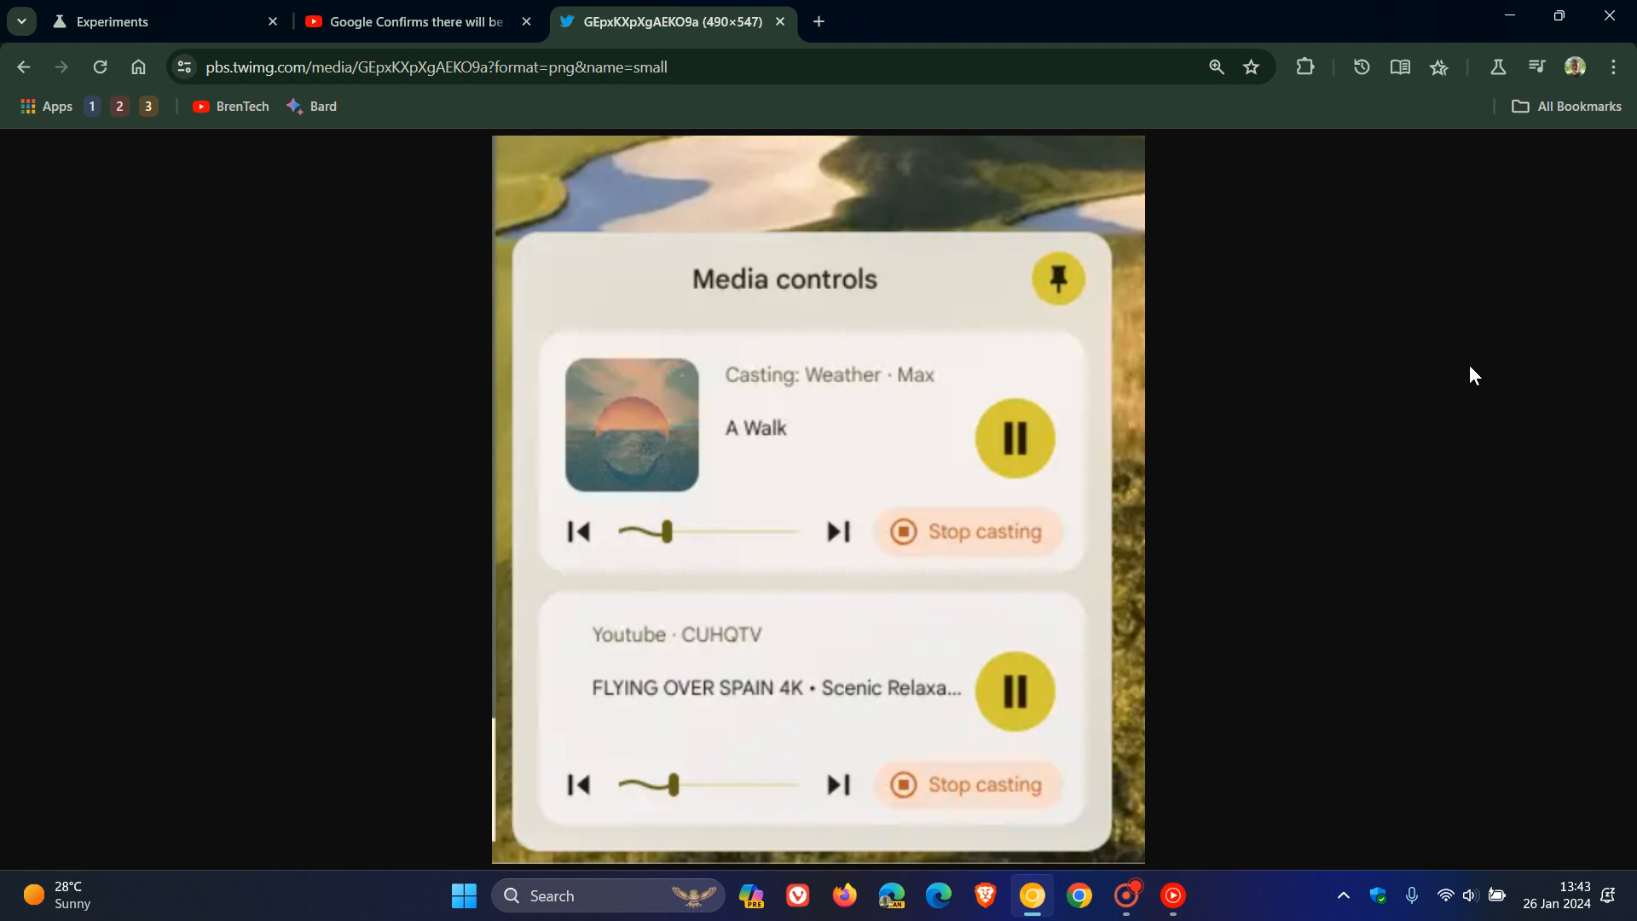
left_click(162, 21)
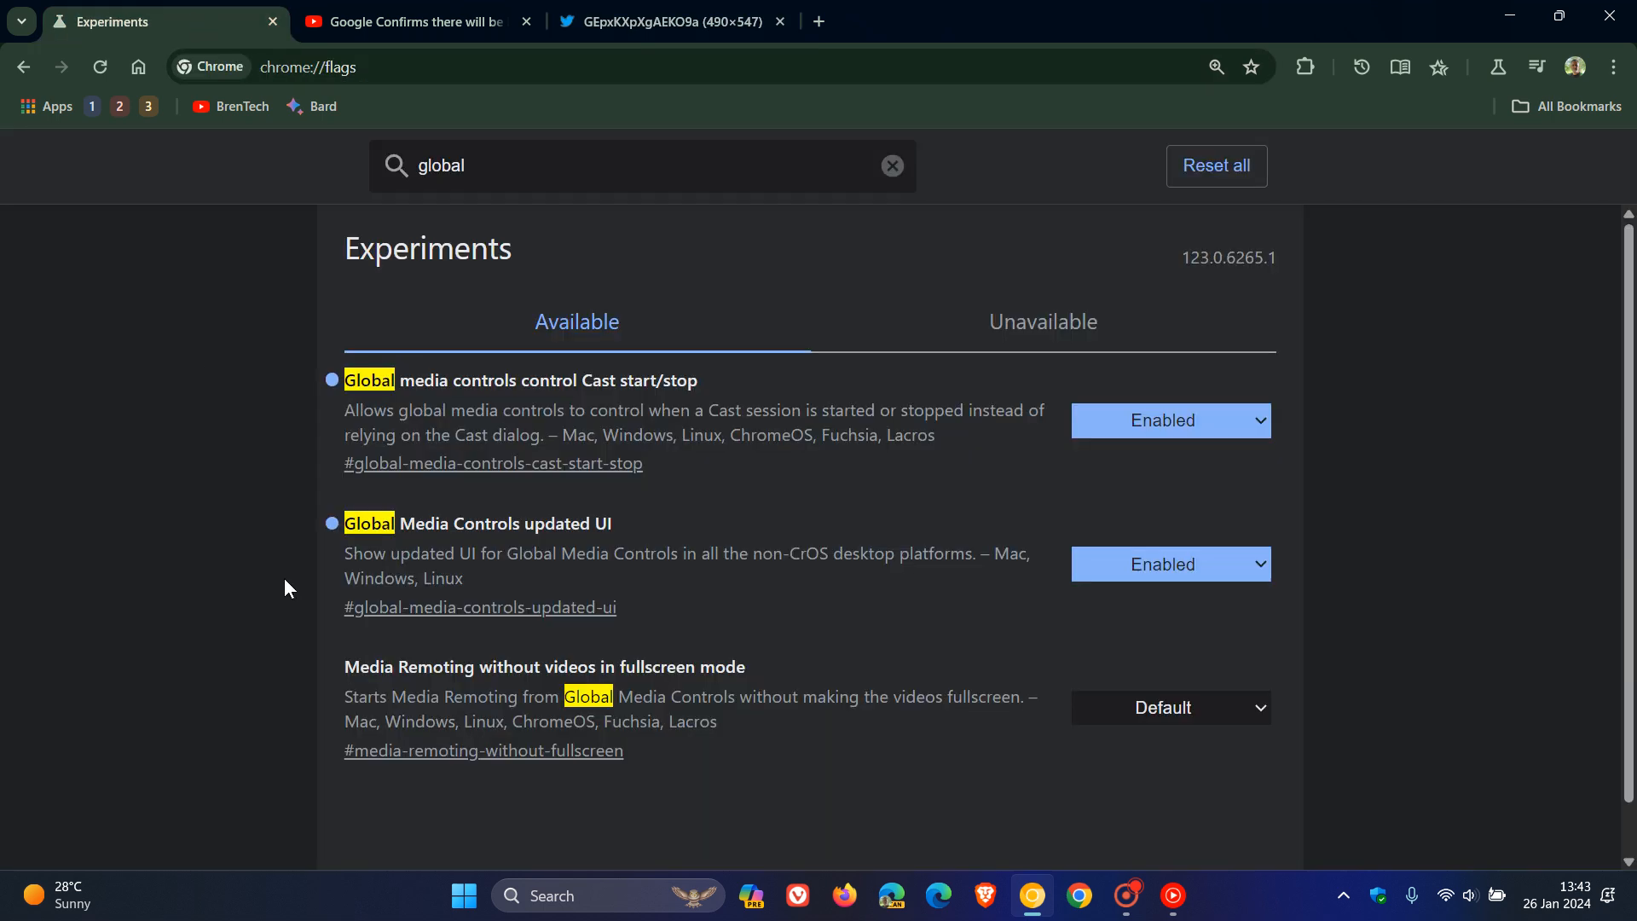
mouse_move(747, 542)
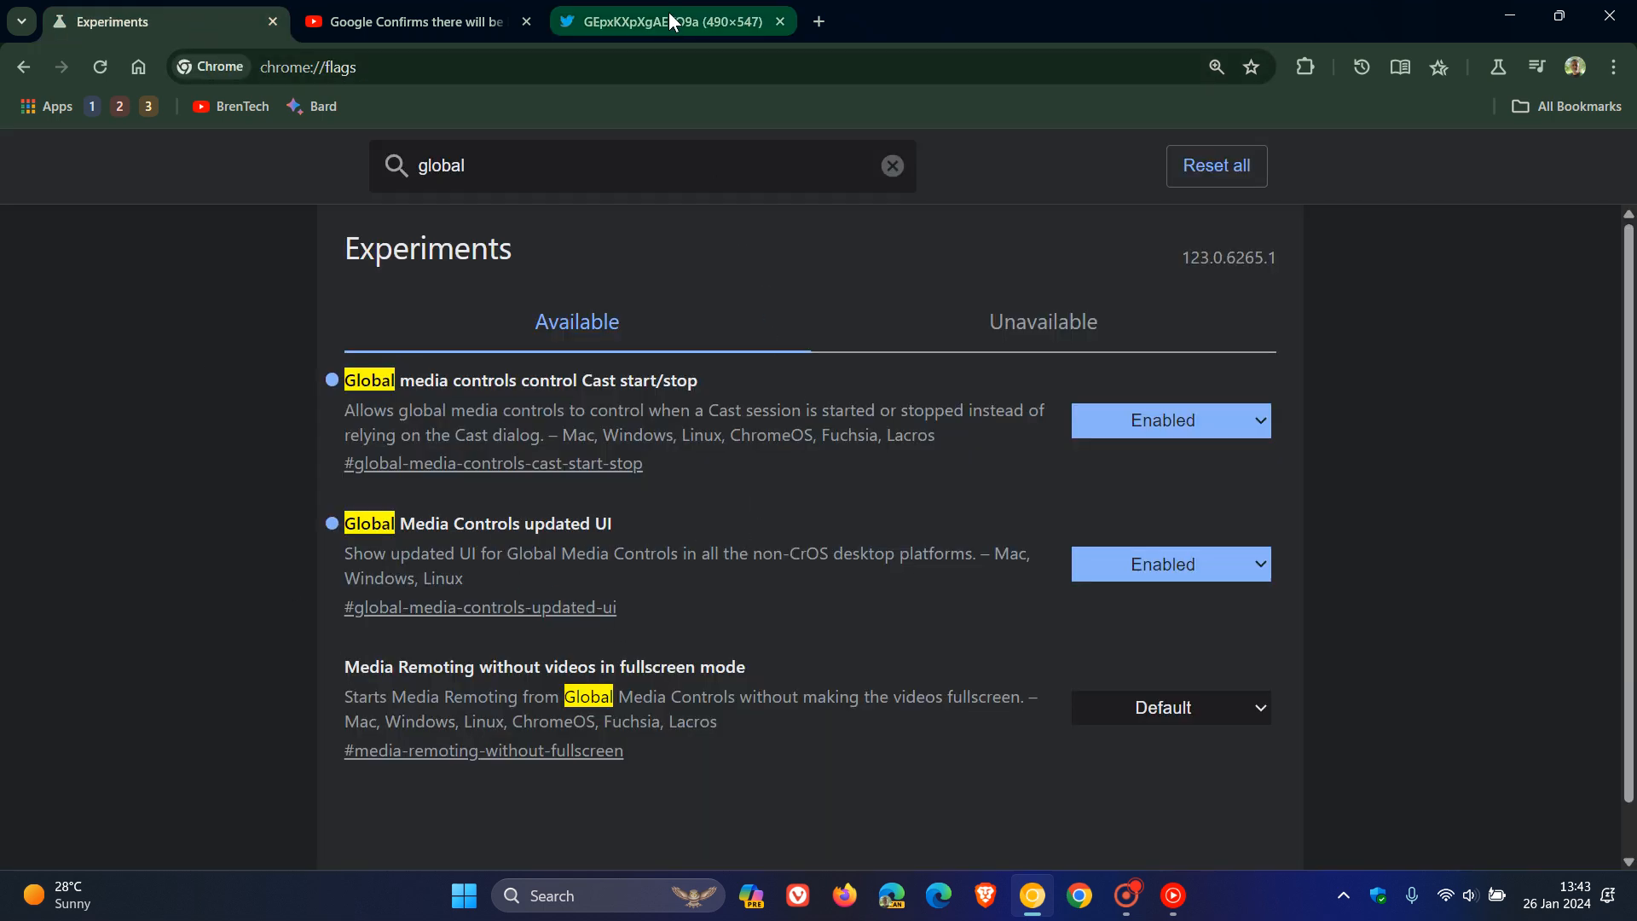
left_click(669, 21)
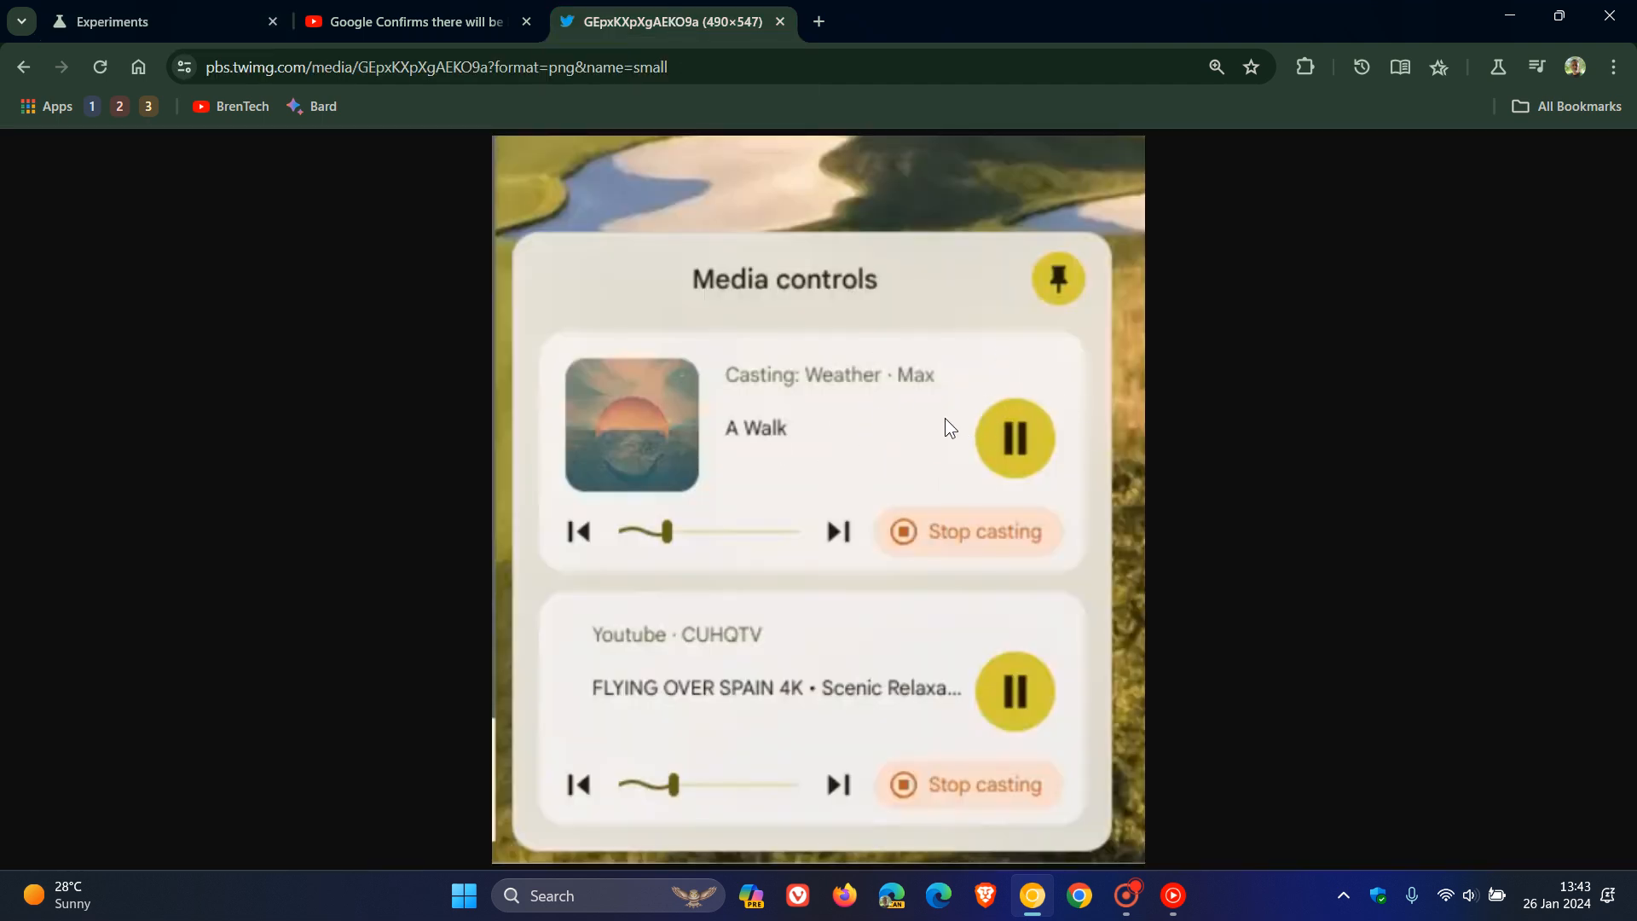
mouse_move(960, 440)
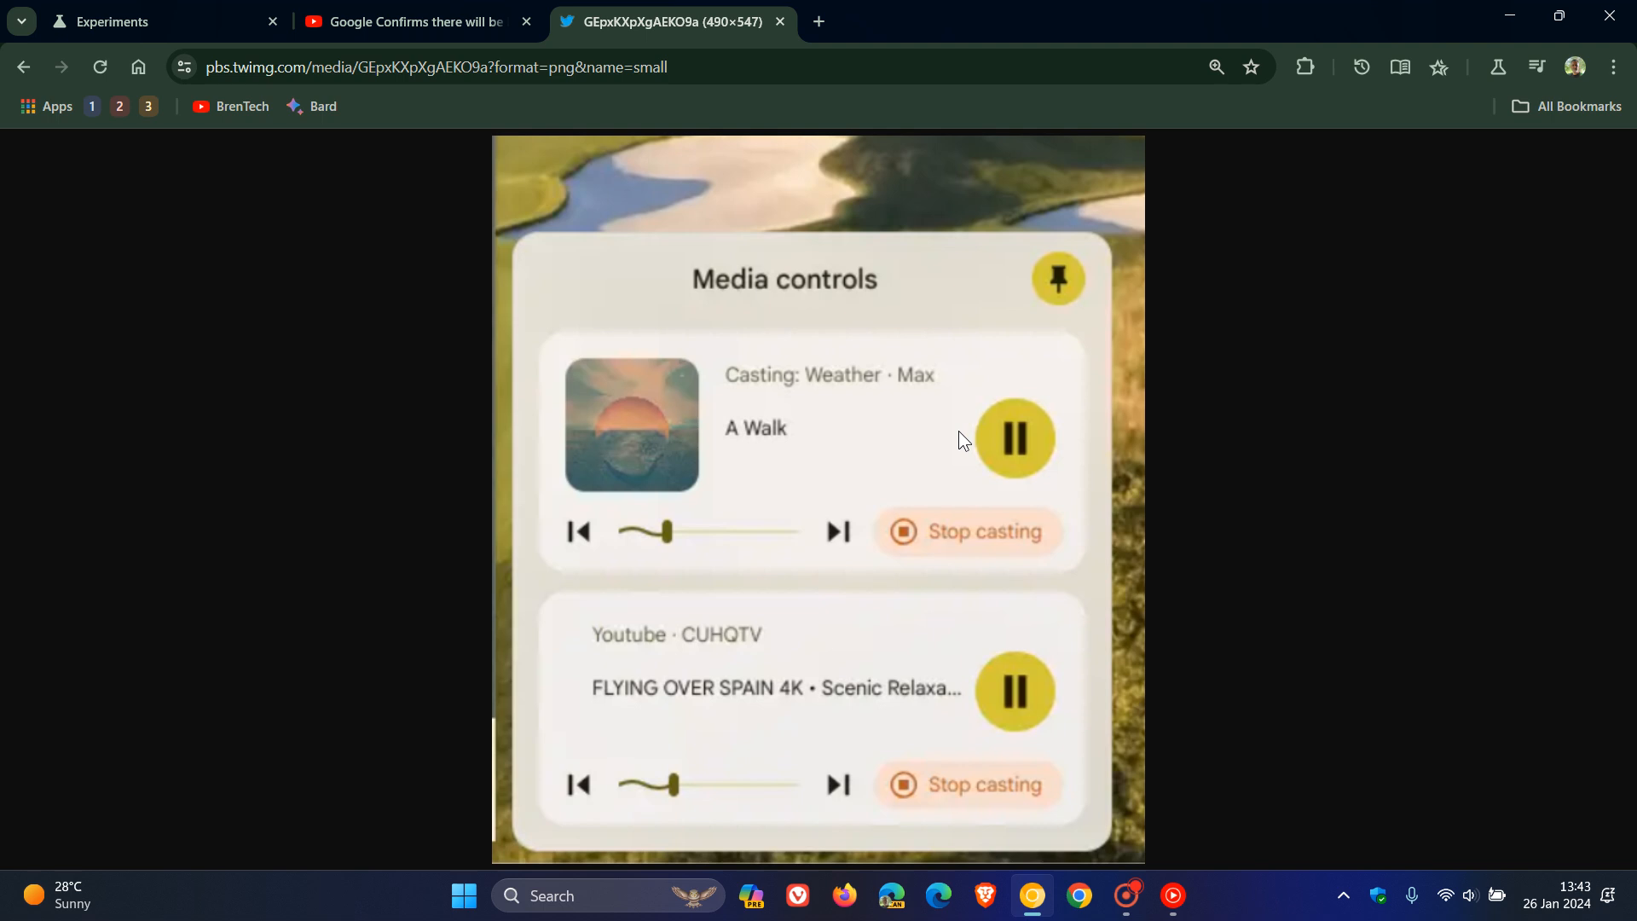
Step: Return to the Experiments tab and go Home to the Google new tab page
left_click(157, 20)
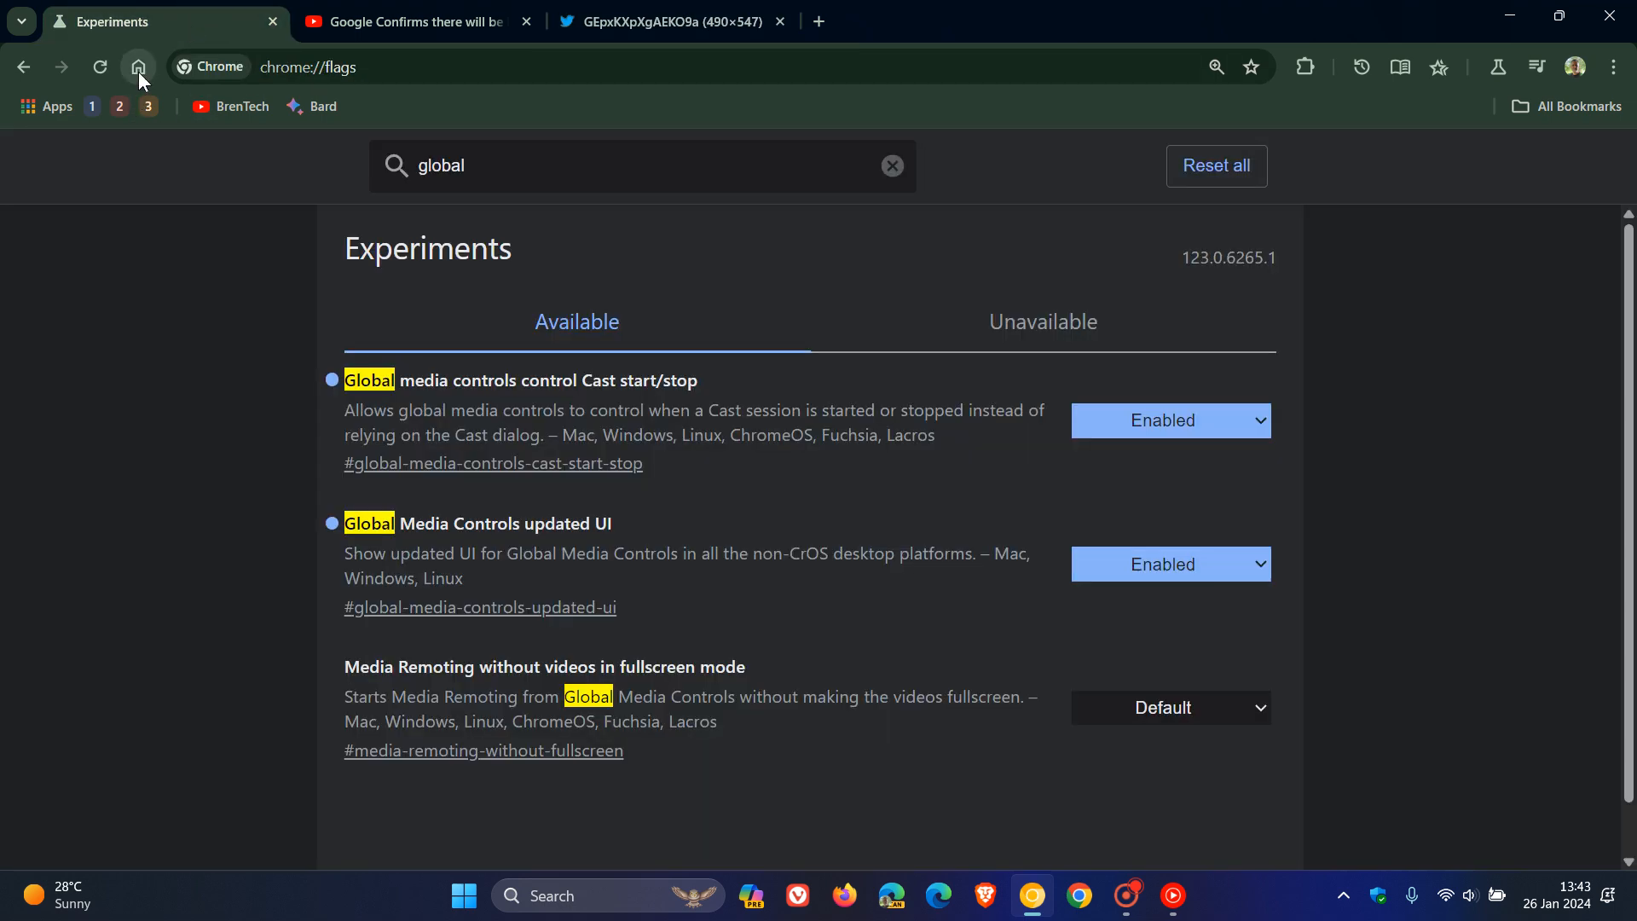
left_click(138, 66)
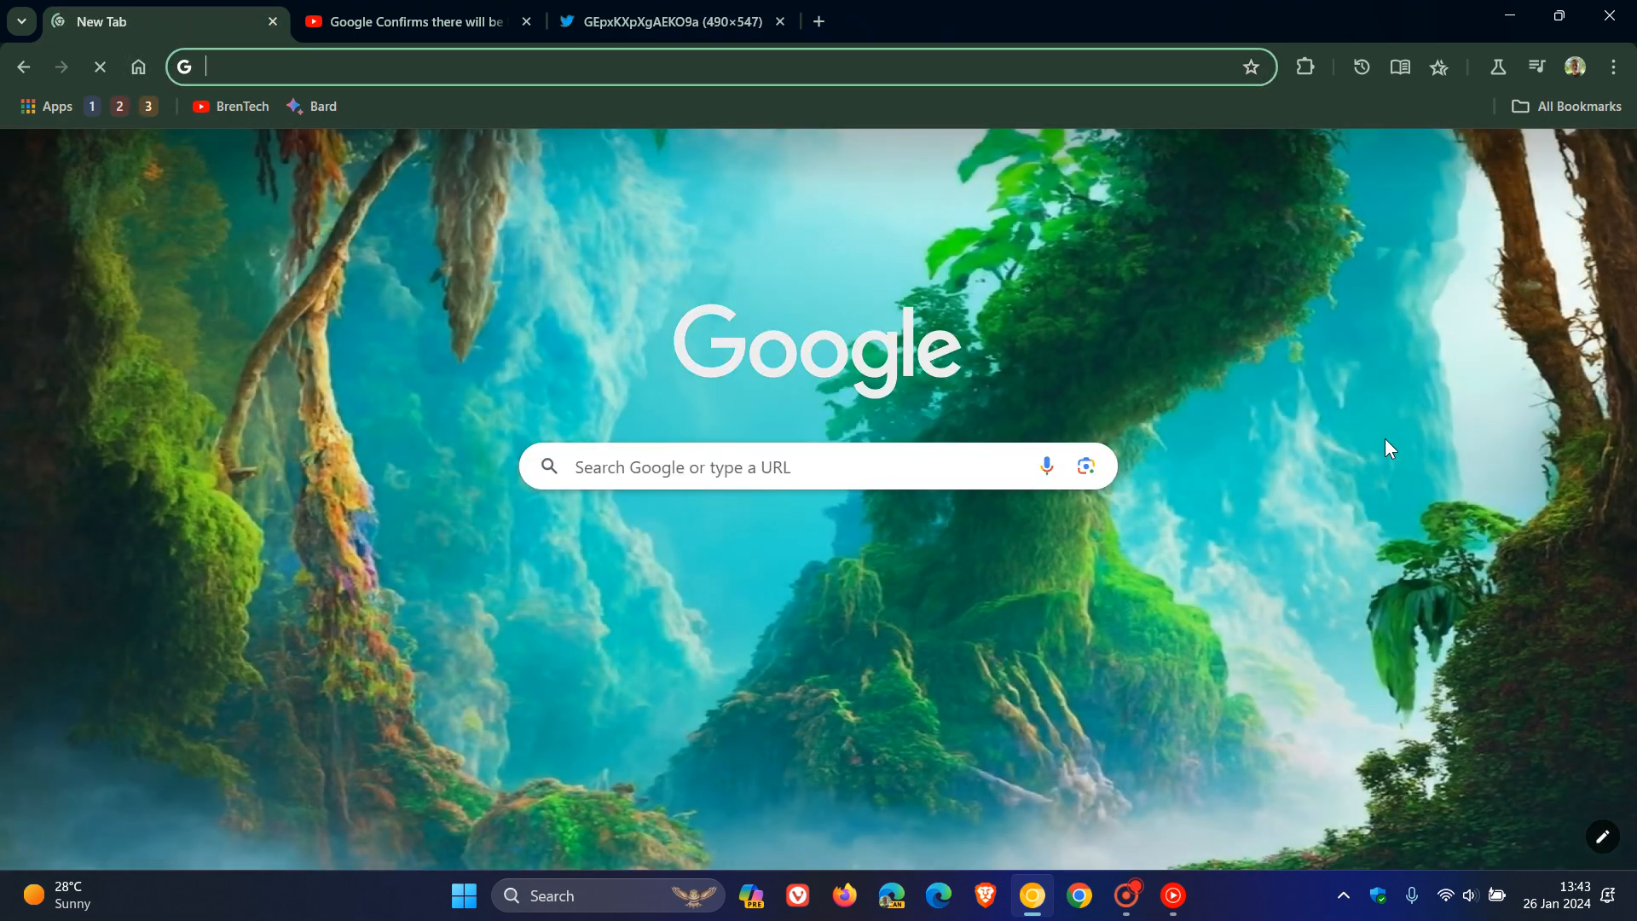